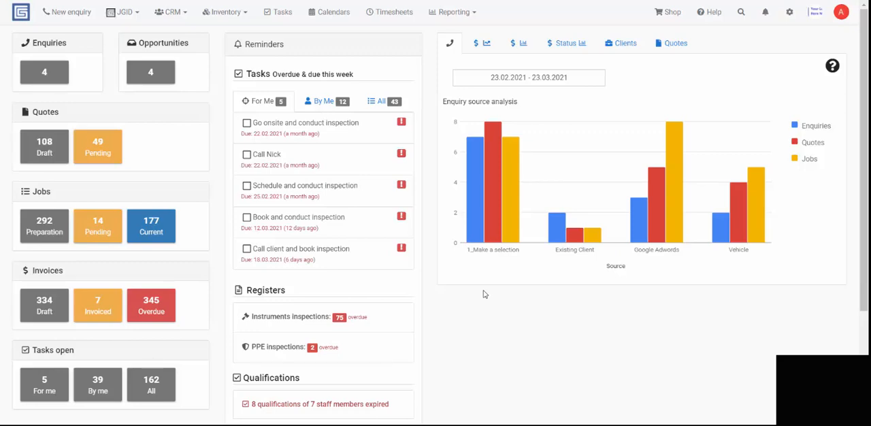
pyautogui.moveTo(476, 290)
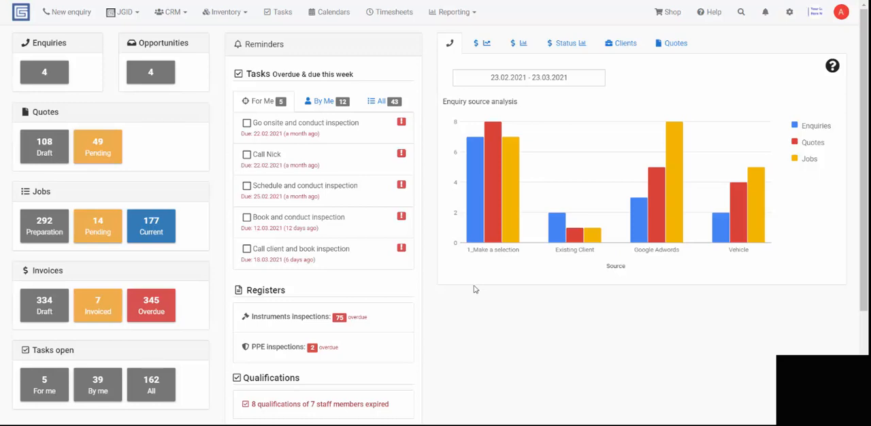
pyautogui.moveTo(476, 290)
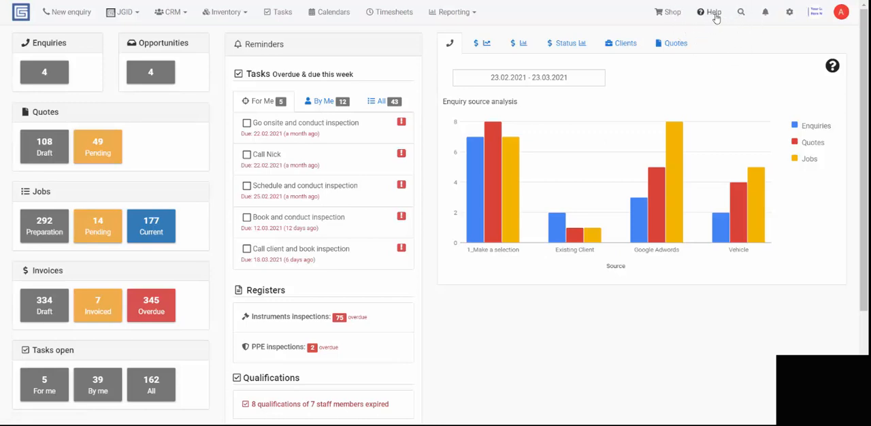
# Open the Getting Started with RFID topic from the JGID Help Center home page
pyautogui.click(710, 11)
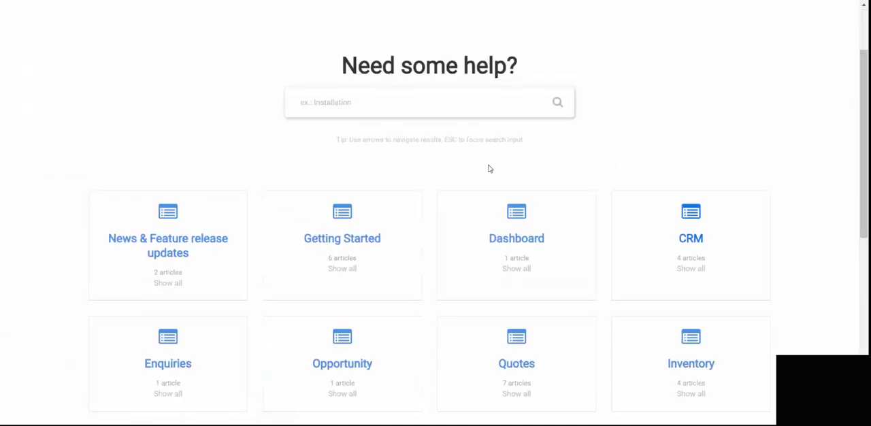
pyautogui.scroll(-3)
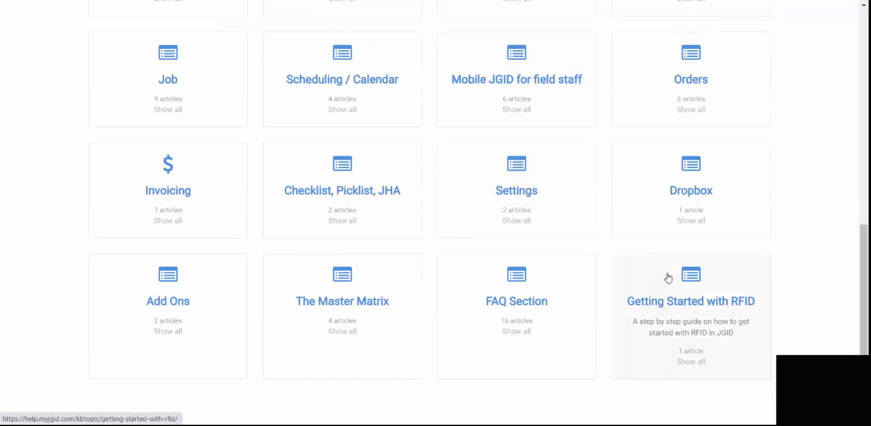
pyautogui.moveTo(686, 296)
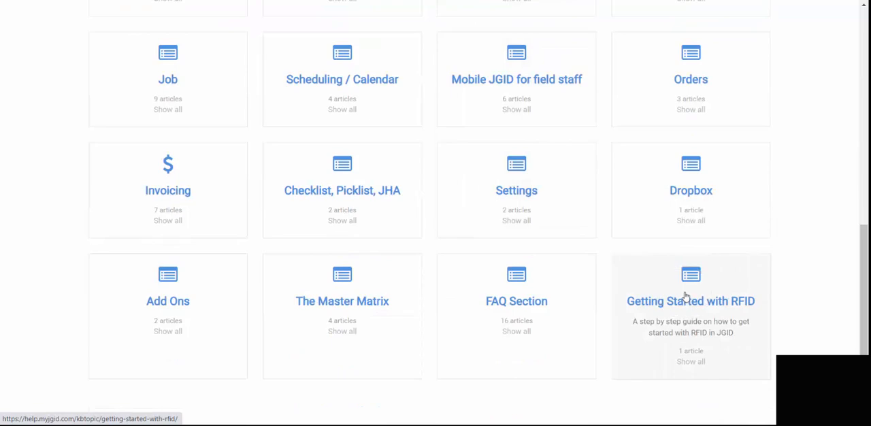
pyautogui.click(690, 301)
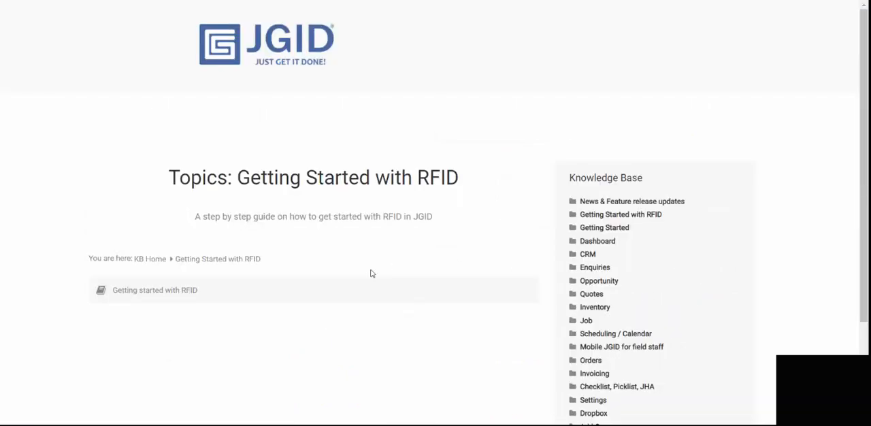
pyautogui.moveTo(168, 295)
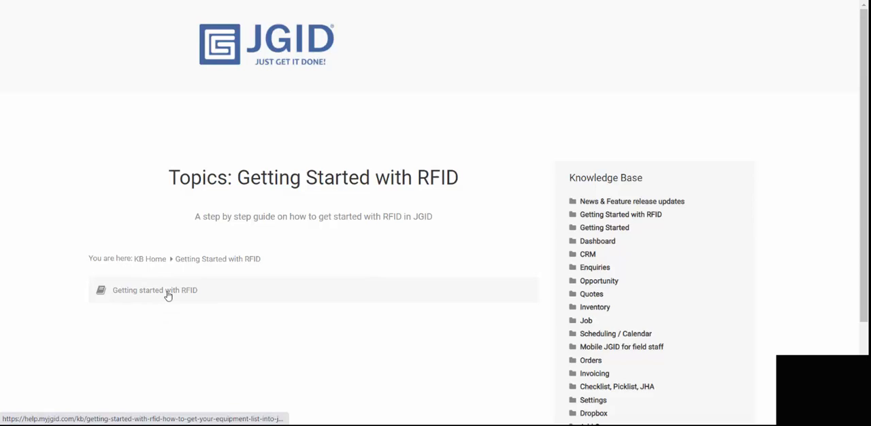
# Open the Getting started with RFID article and download the Instruments and Equipment Import template
pyautogui.click(154, 290)
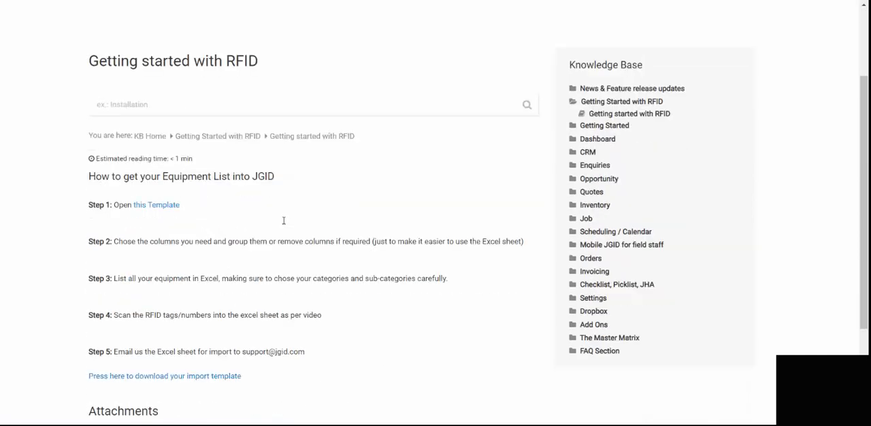
pyautogui.scroll(-3)
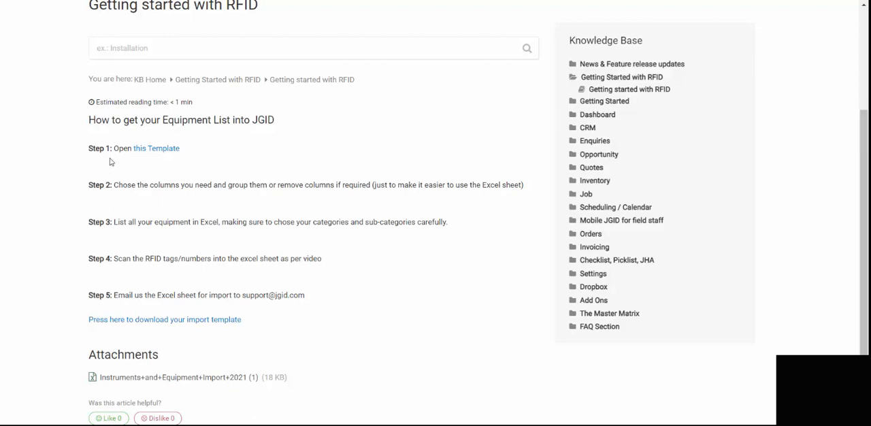
pyautogui.moveTo(147, 155)
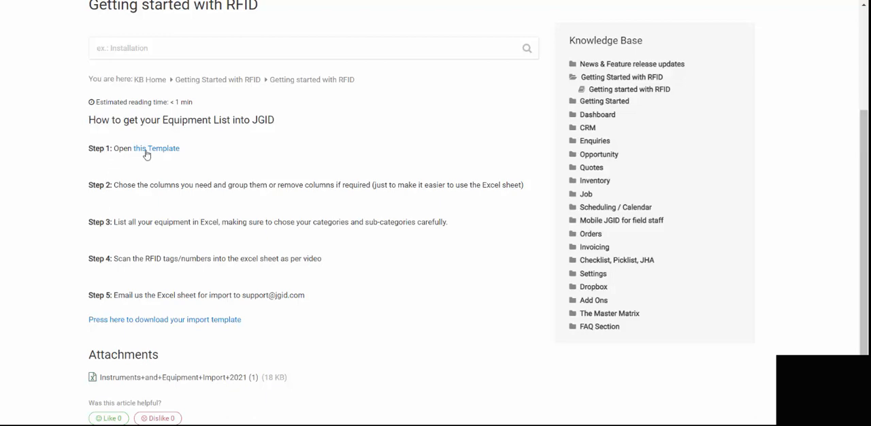
pyautogui.moveTo(156, 152)
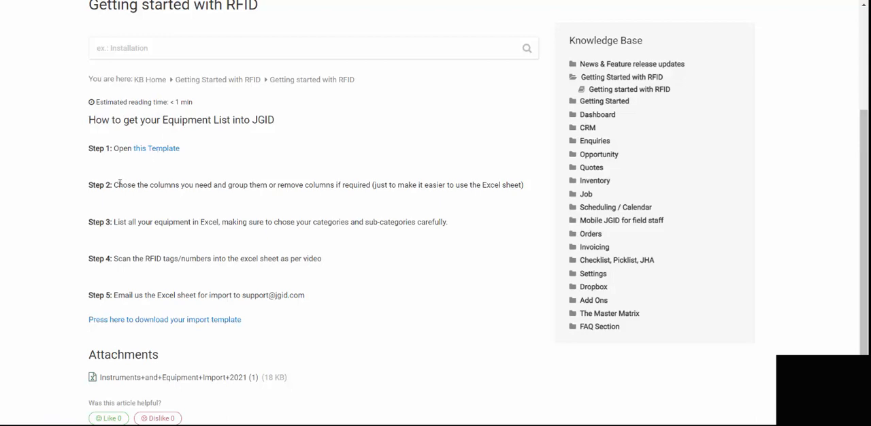
pyautogui.moveTo(127, 185)
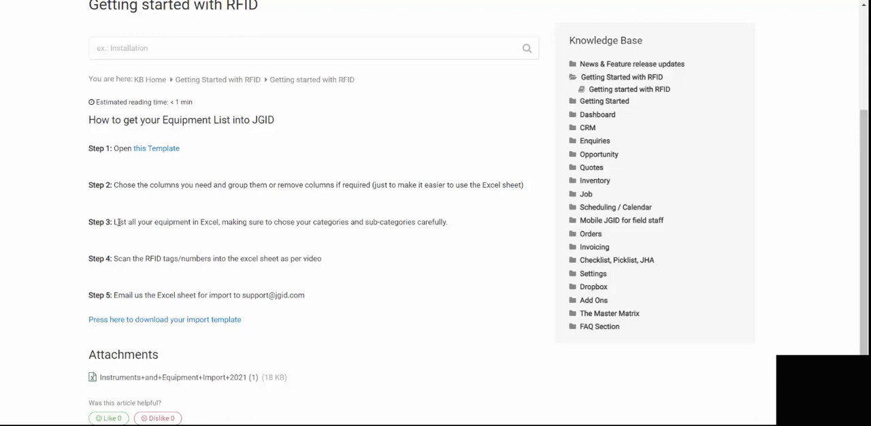
pyautogui.moveTo(102, 262)
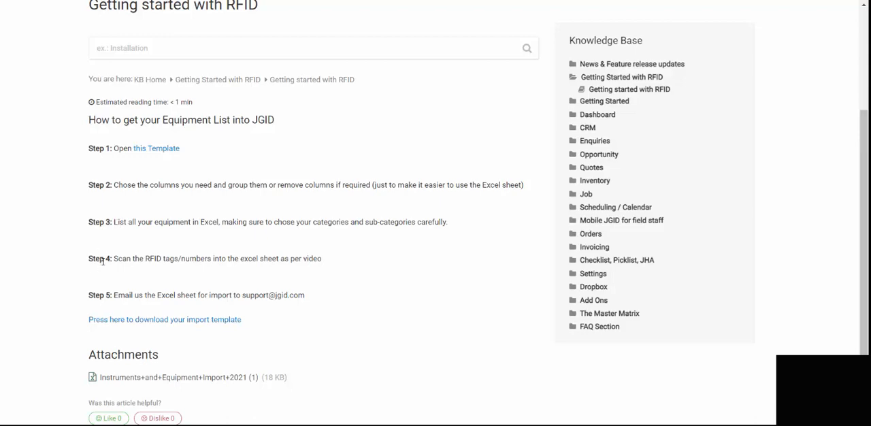
pyautogui.moveTo(119, 295)
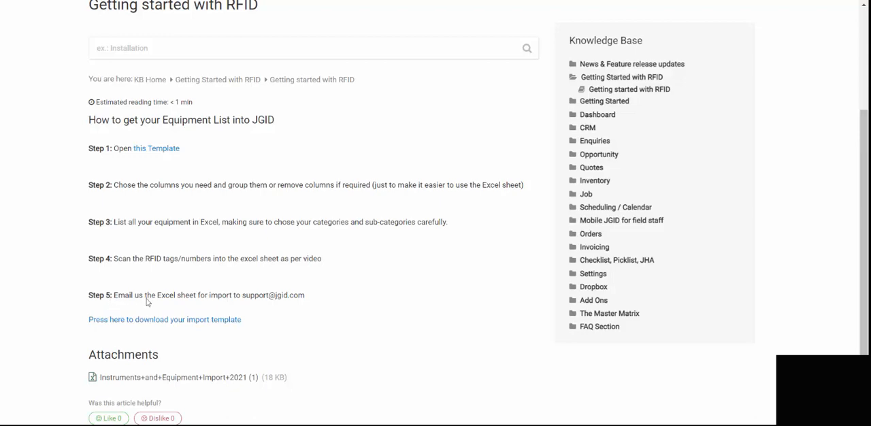
pyautogui.moveTo(150, 322)
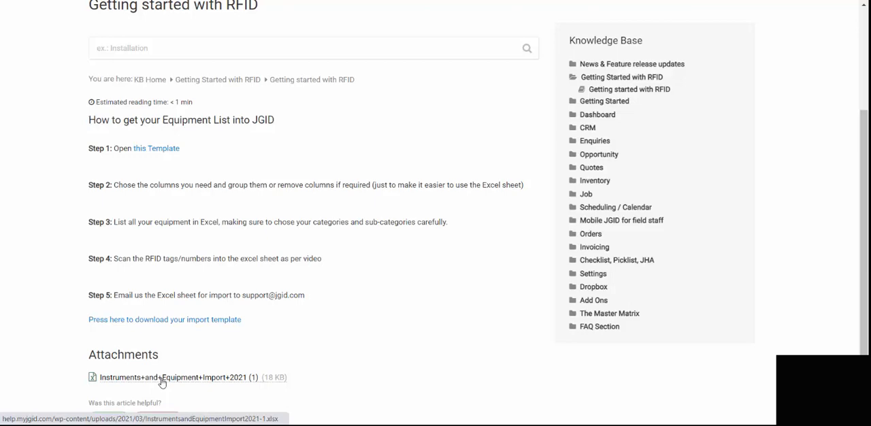
pyautogui.moveTo(173, 377)
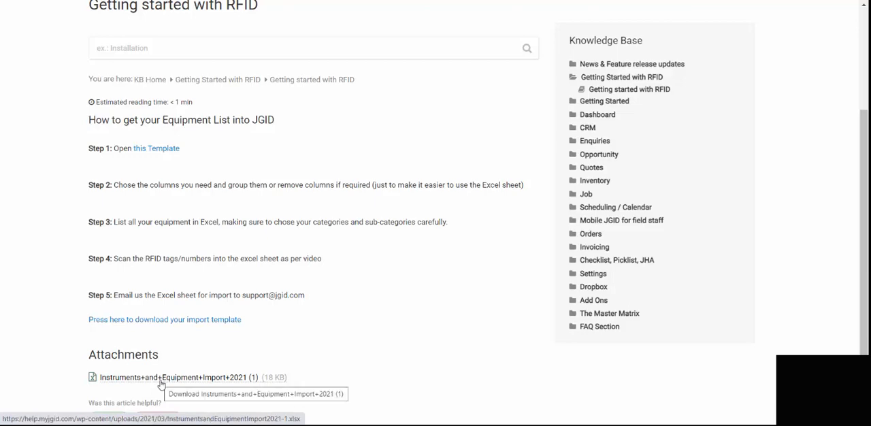
pyautogui.moveTo(296, 272)
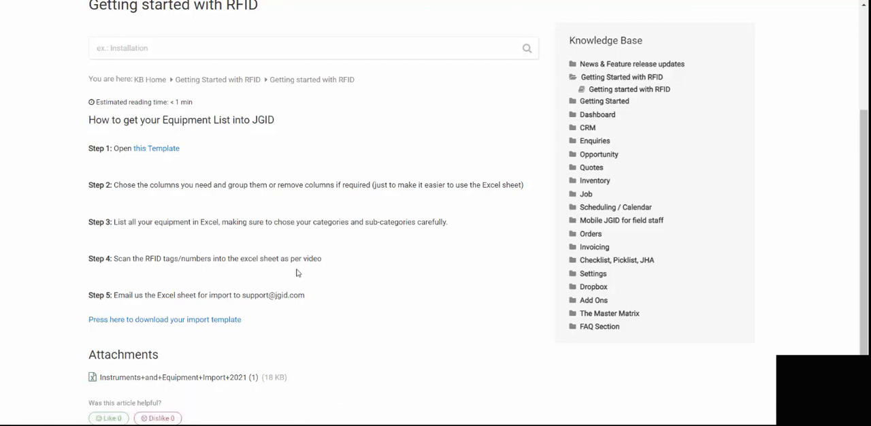
pyautogui.click(174, 377)
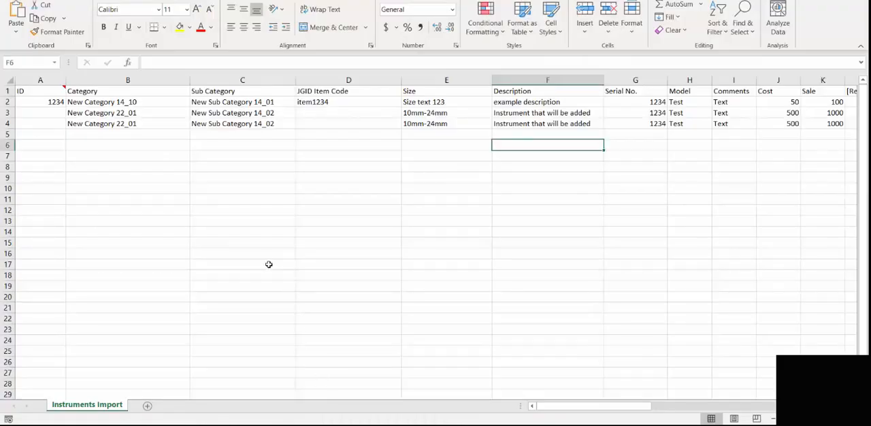
pyautogui.moveTo(178, 221)
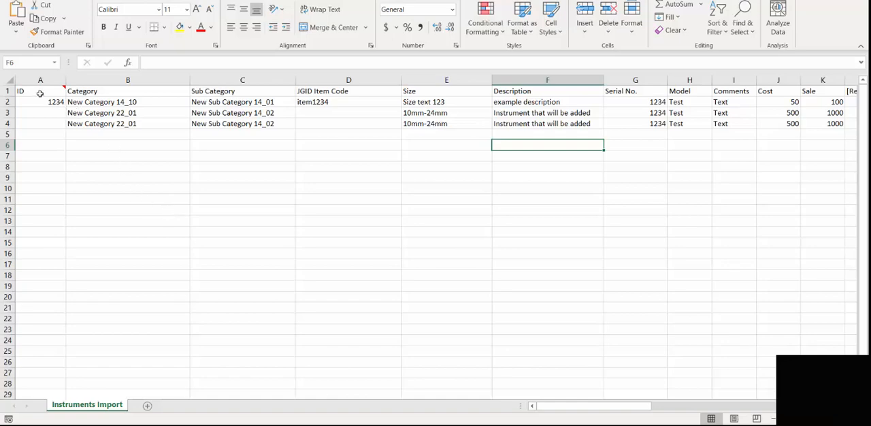
pyautogui.moveTo(40, 91)
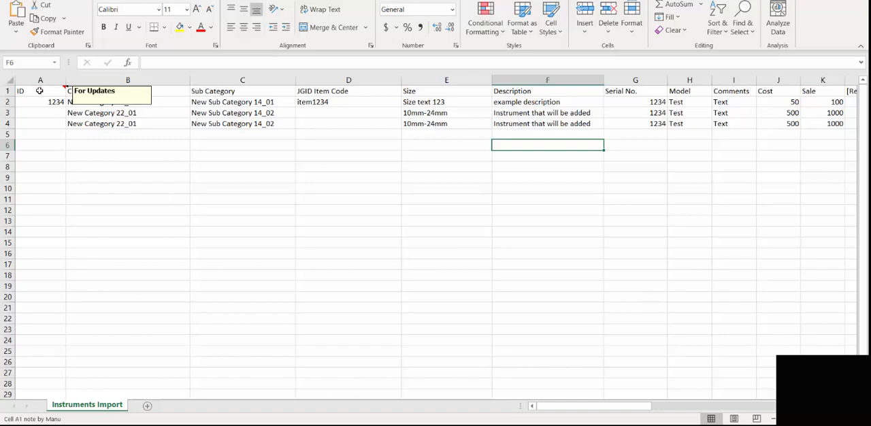
# Select the ID column (column A) and bring up its context menu to delete it
pyautogui.click(39, 80)
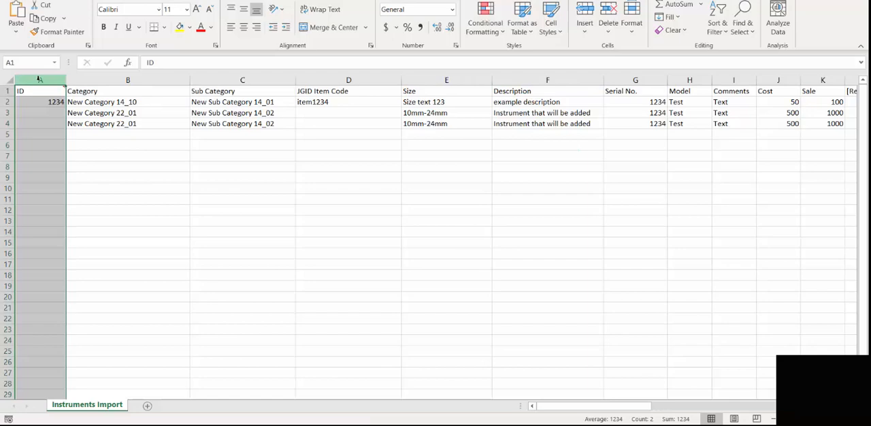
pyautogui.rightClick(39, 80)
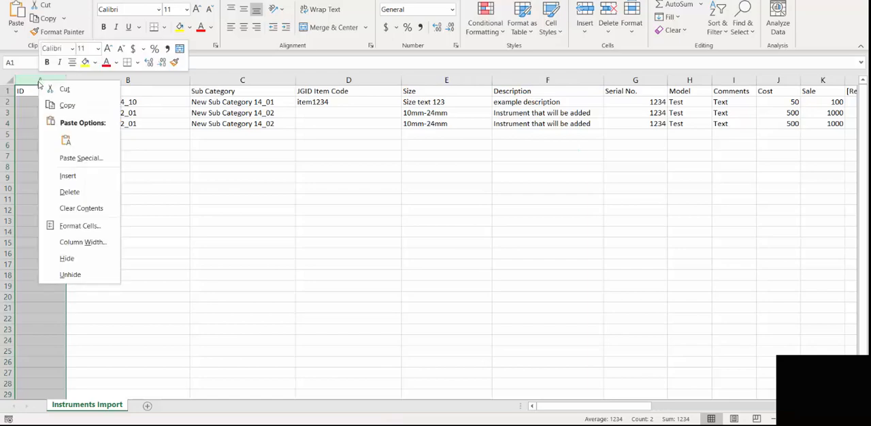
pyautogui.moveTo(70, 191)
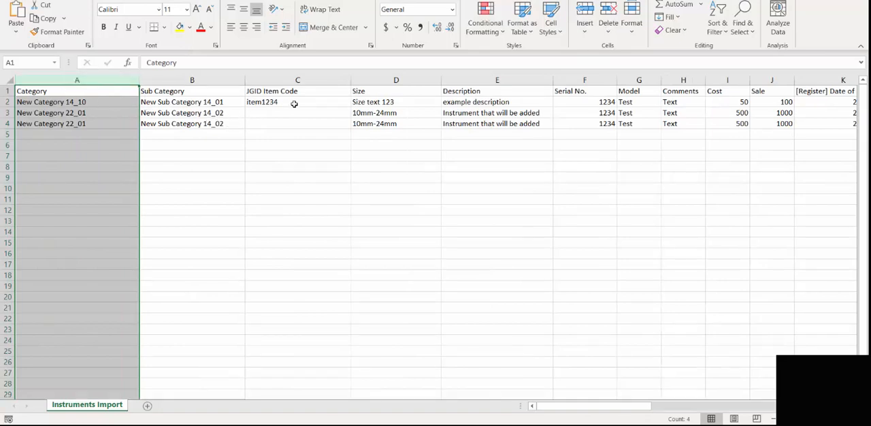
pyautogui.moveTo(172, 91)
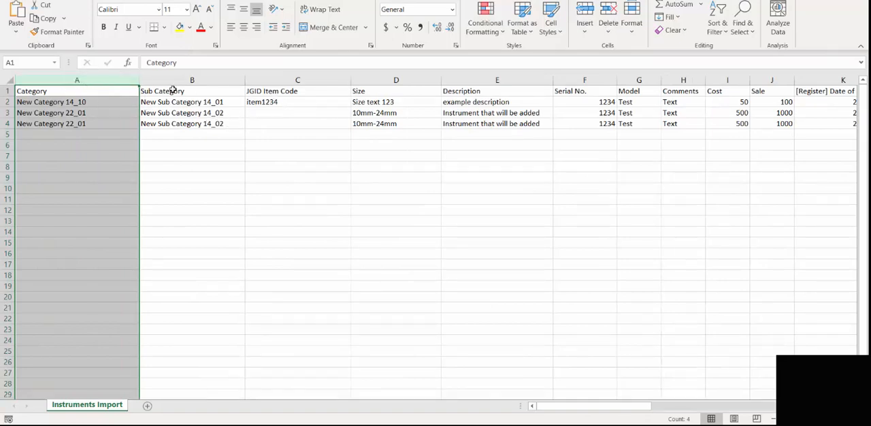
pyautogui.click(191, 80)
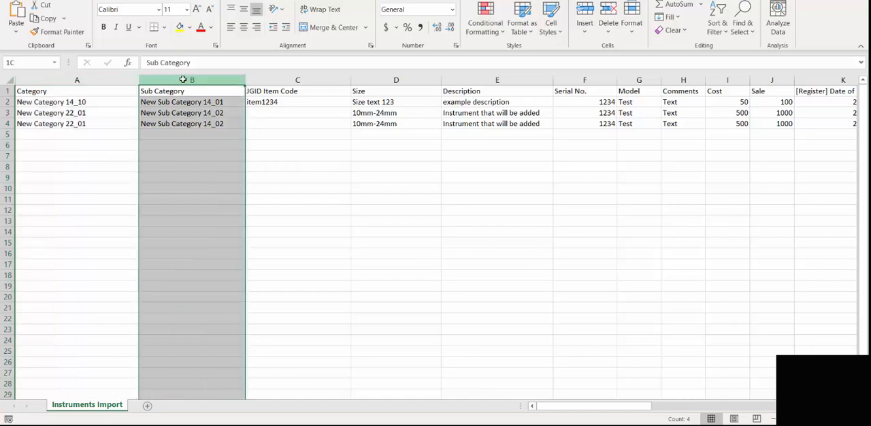
pyautogui.click(192, 79)
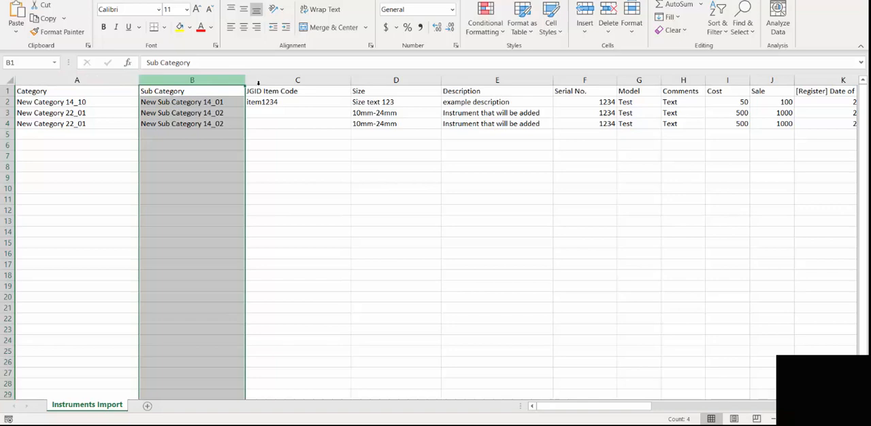
pyautogui.click(298, 80)
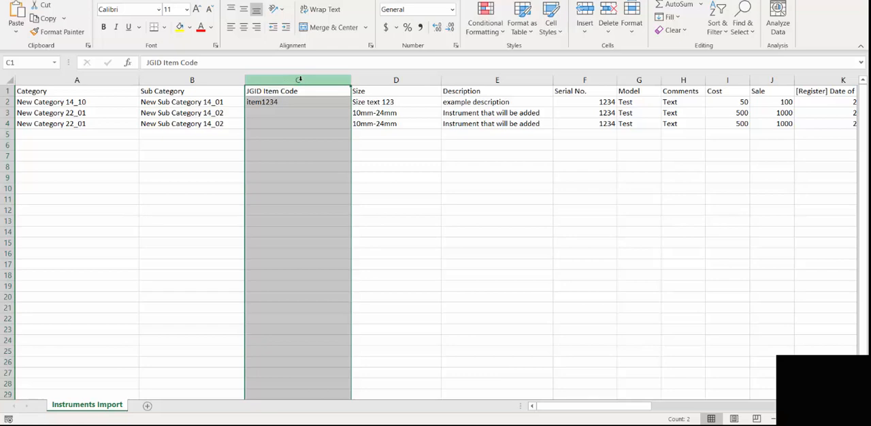
pyautogui.click(396, 80)
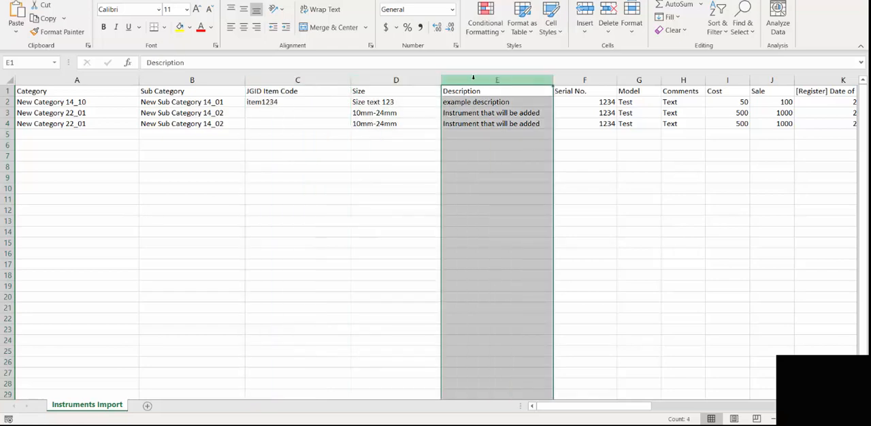
pyautogui.click(585, 80)
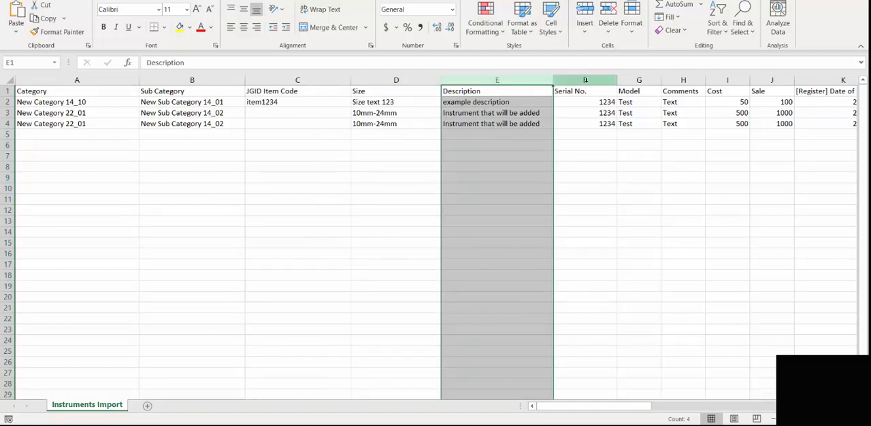
pyautogui.click(584, 80)
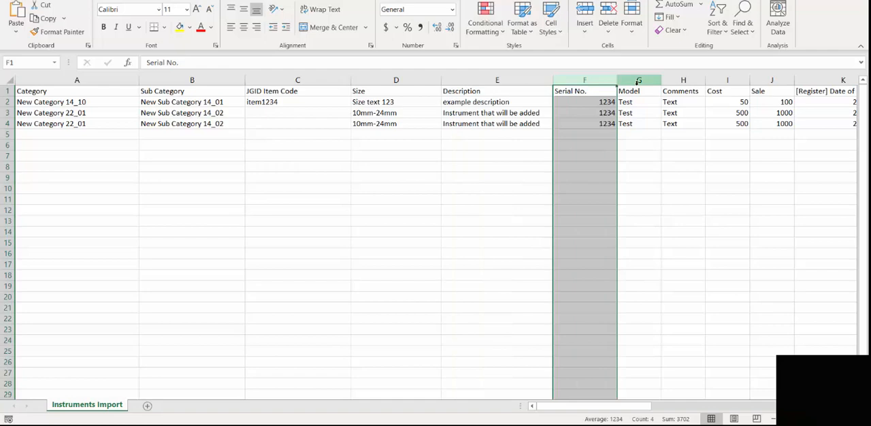
pyautogui.click(639, 81)
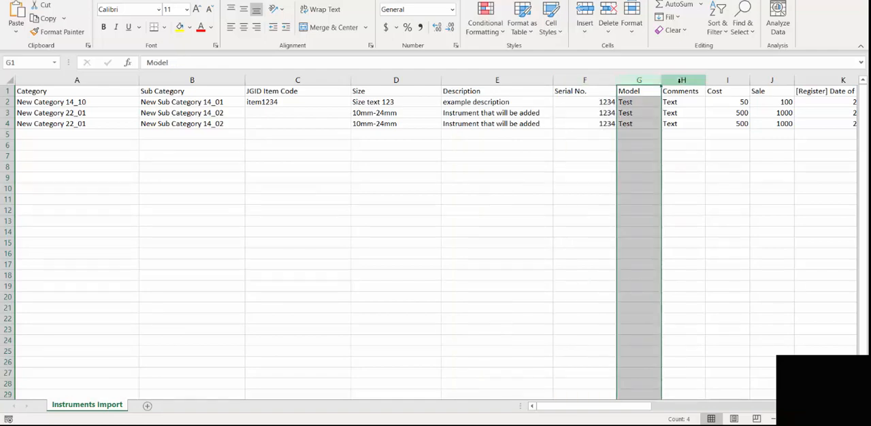
pyautogui.click(682, 91)
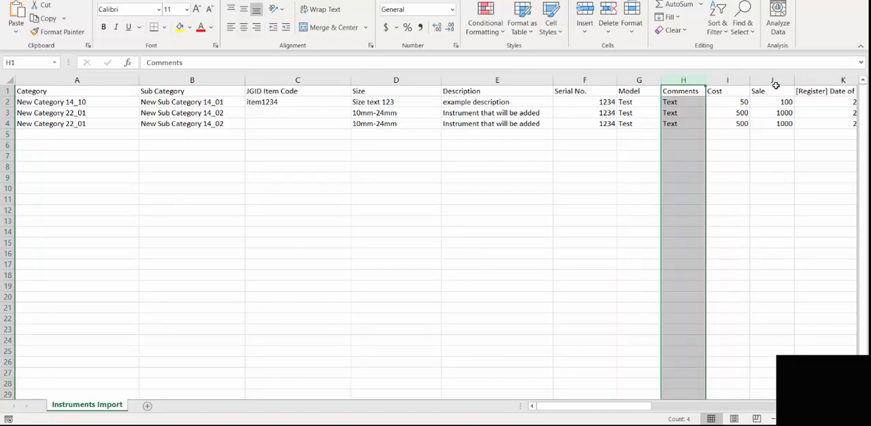
pyautogui.moveTo(751, 80)
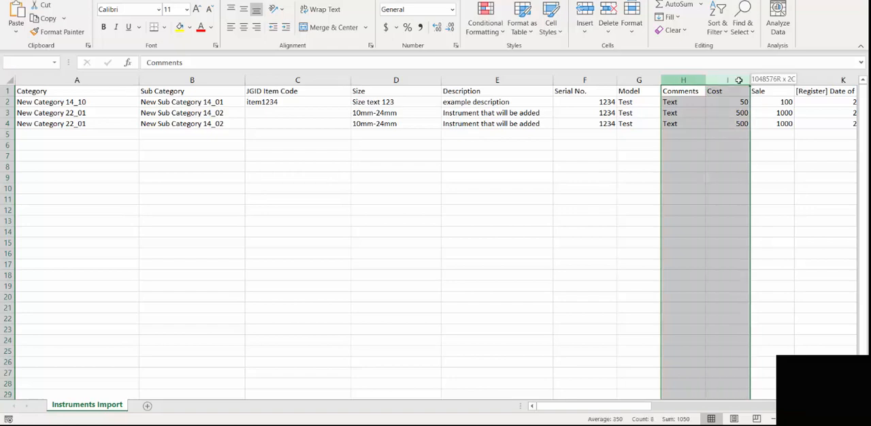
# Bring up the delete menu on the selected Comments, Cost and Sale column headers
pyautogui.rightClick(704, 90)
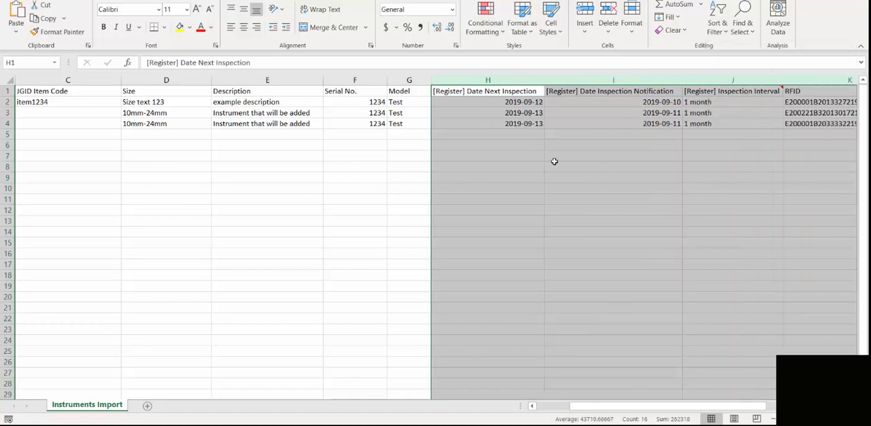
pyautogui.click(487, 102)
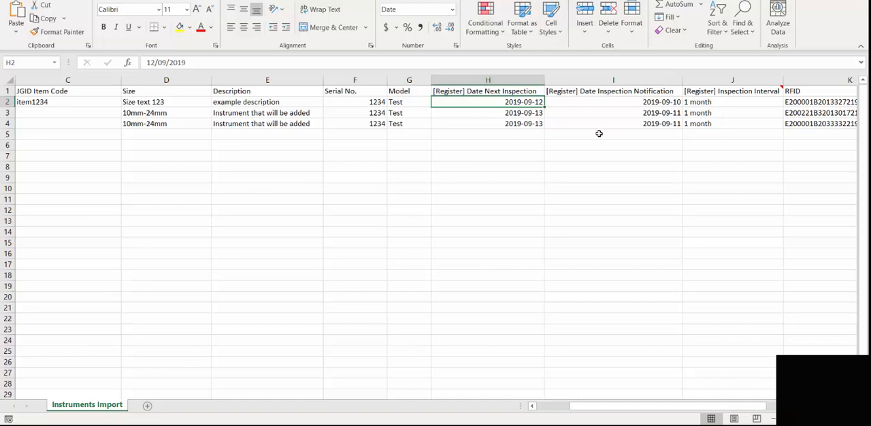
pyautogui.moveTo(726, 107)
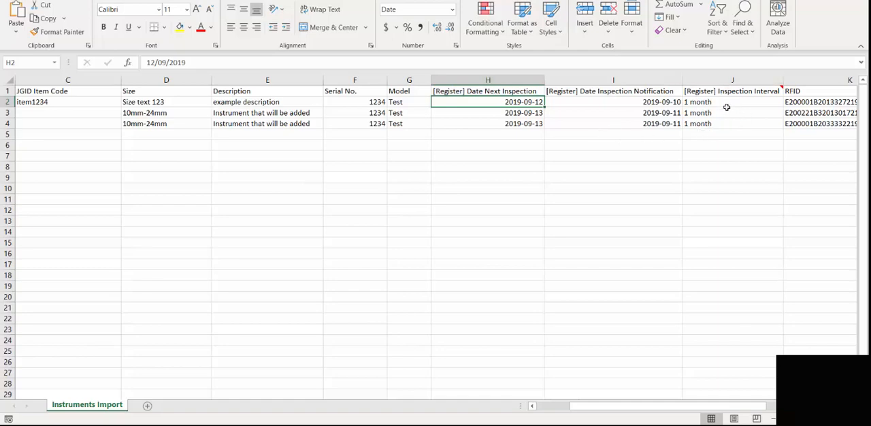
pyautogui.click(732, 91)
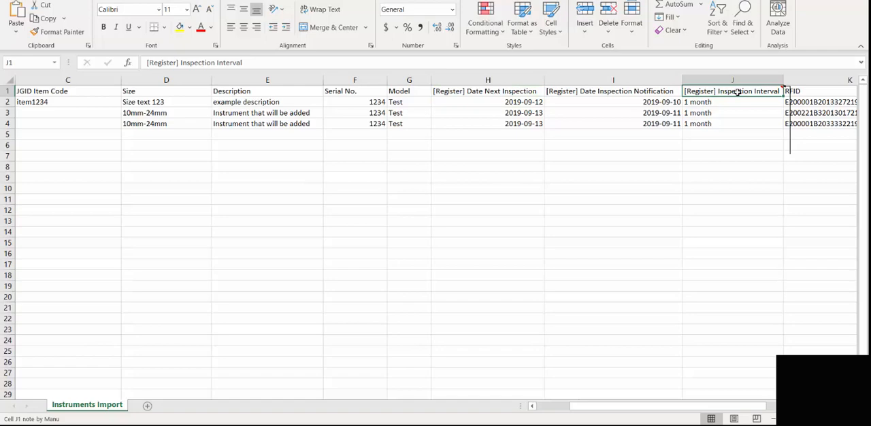
pyautogui.hscroll(3)
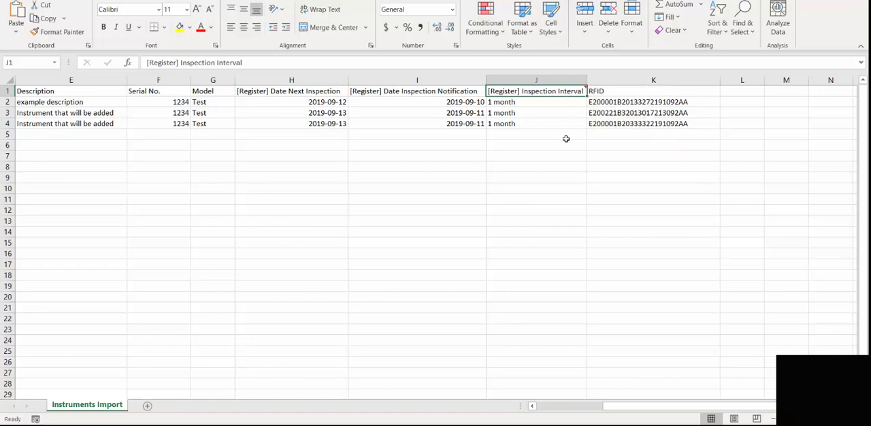
# Cut columns J:K, insert them at column H, and narrow both columns
pyautogui.click(653, 91)
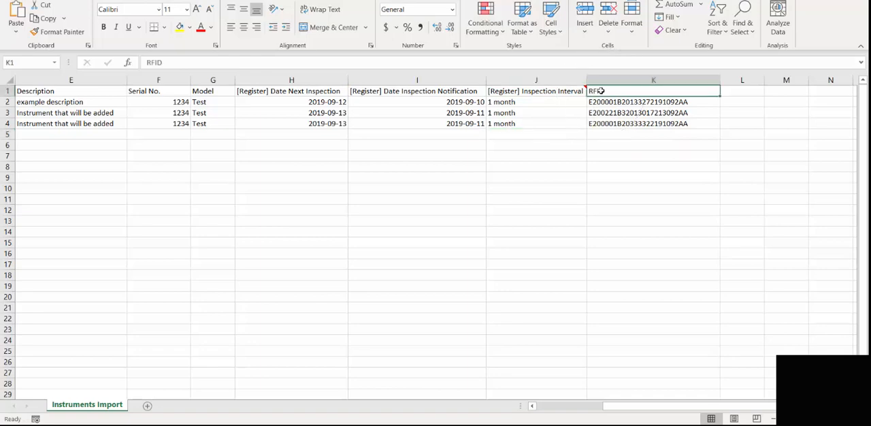
pyautogui.click(653, 80)
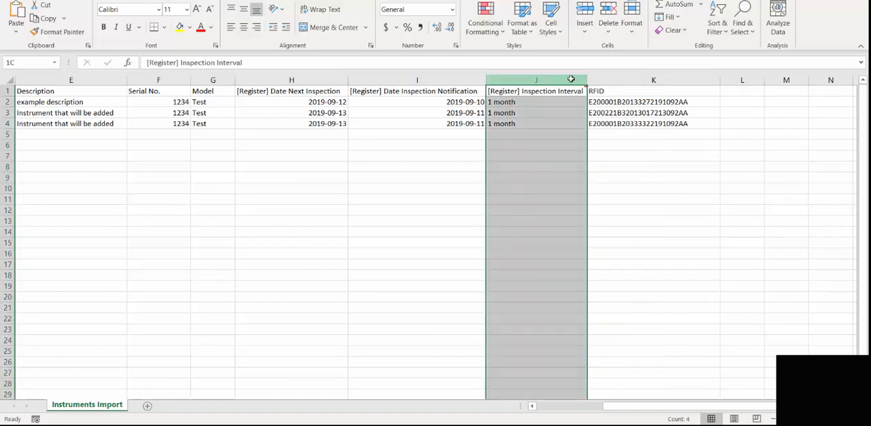
pyautogui.click(654, 79)
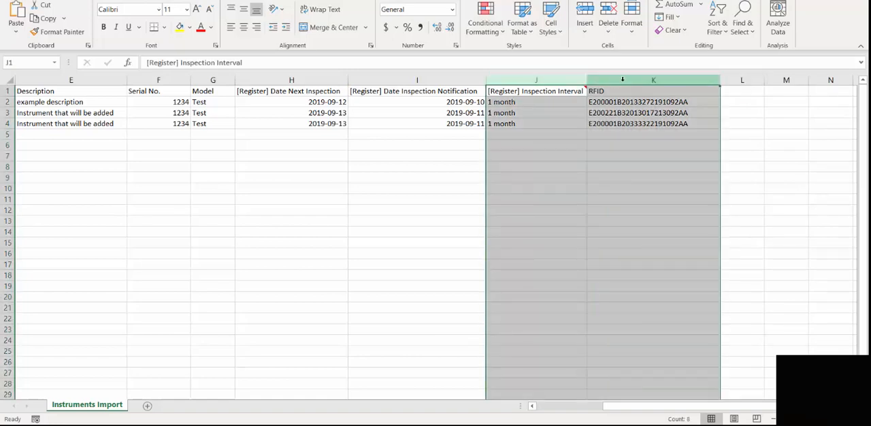
pyautogui.rightClick(654, 79)
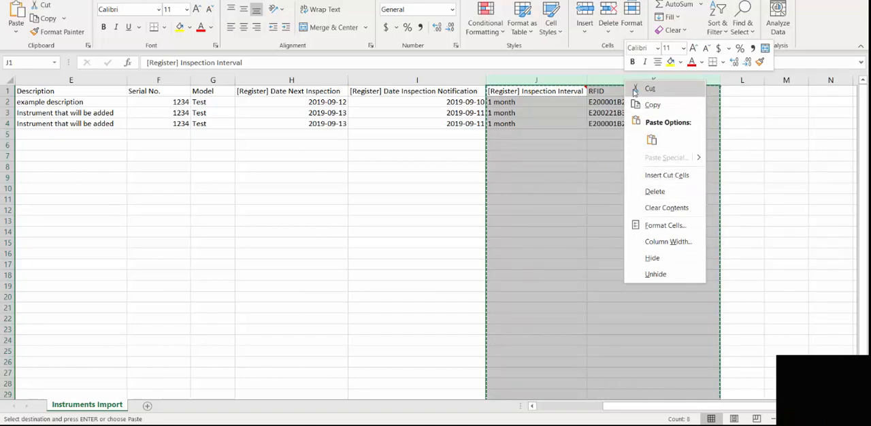
pyautogui.moveTo(638, 411)
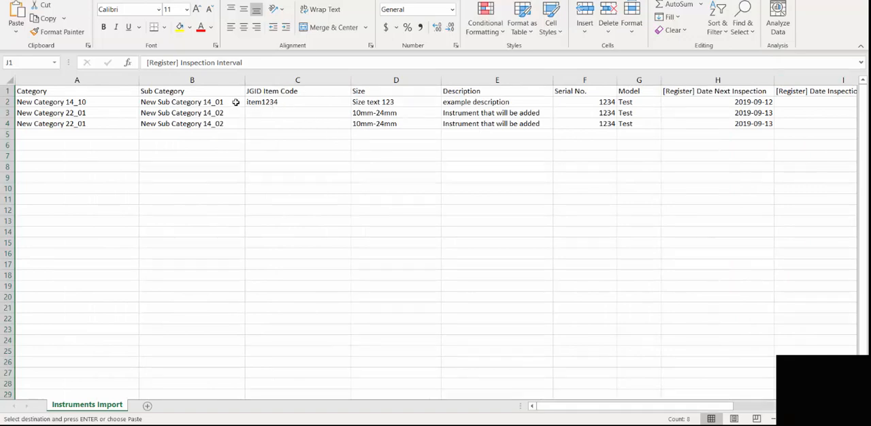
pyautogui.click(718, 80)
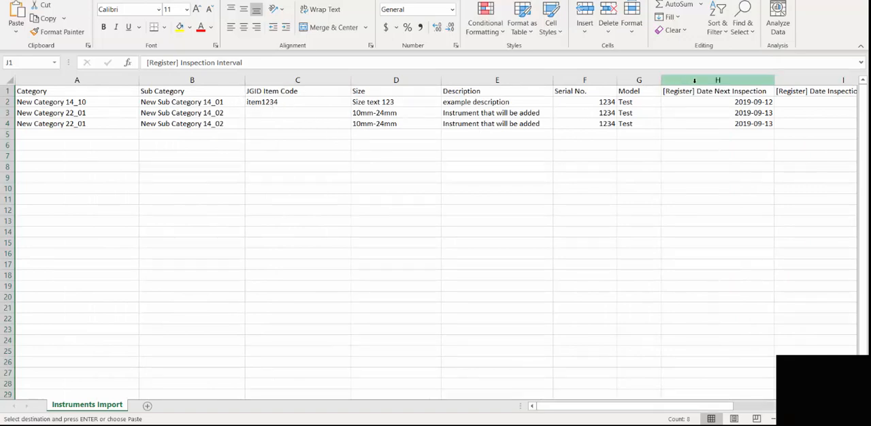
pyautogui.rightClick(718, 90)
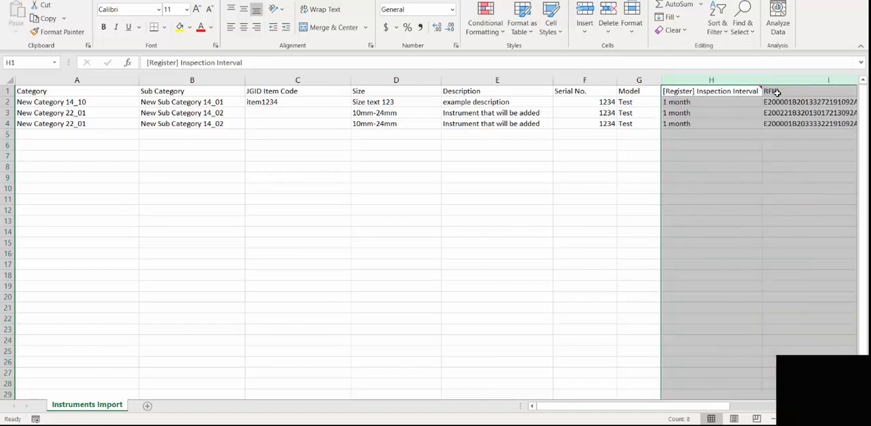
pyautogui.moveTo(760, 91); pyautogui.dragTo(751, 91)
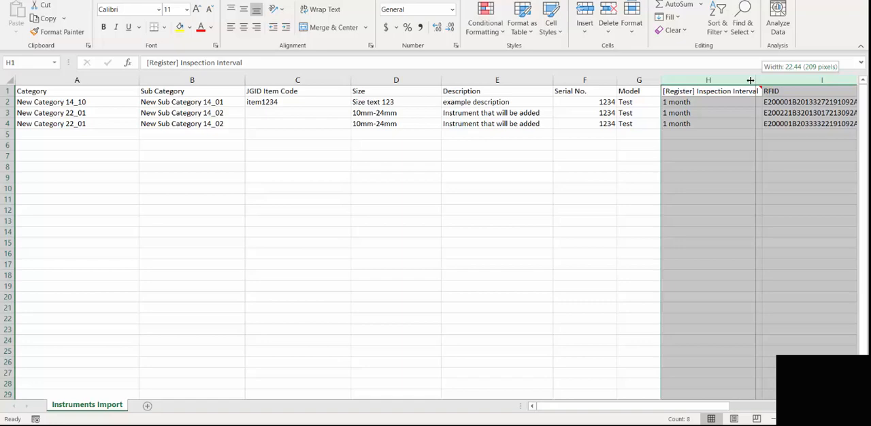
pyautogui.moveTo(751, 80); pyautogui.dragTo(729, 80)
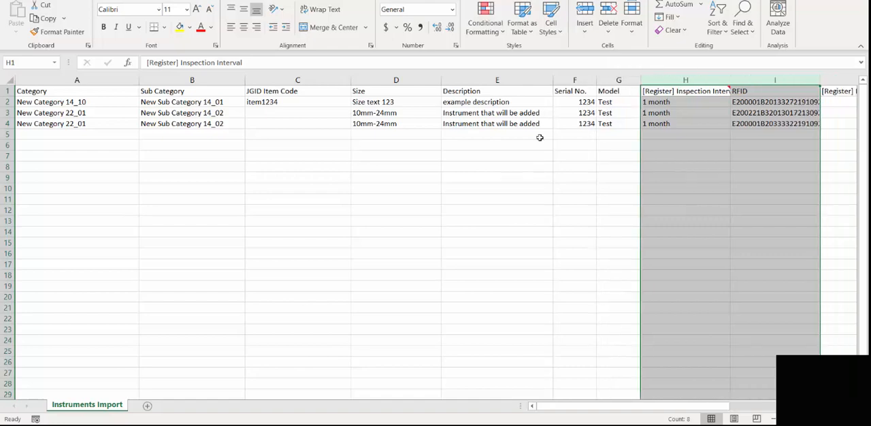
pyautogui.moveTo(479, 173)
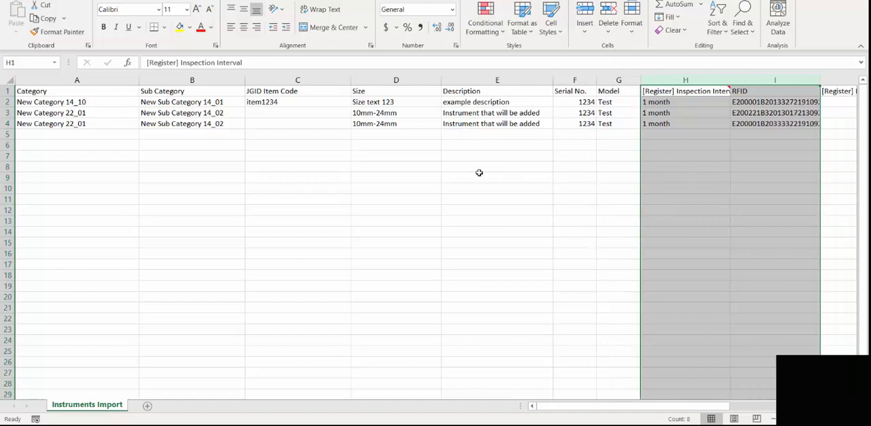
# Enter 'Rope Access Equipment' in A6 and 'Ropes - Static' in B6
pyautogui.click(496, 167)
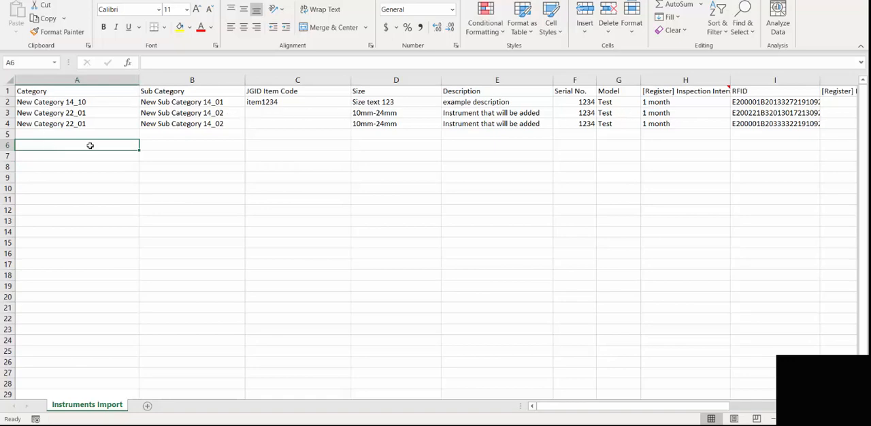
pyautogui.write('Rope Access Equ')
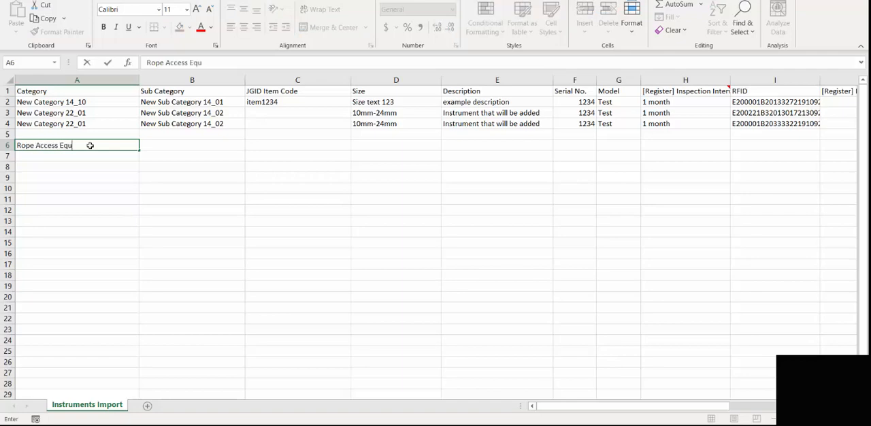
pyautogui.write('ipment')
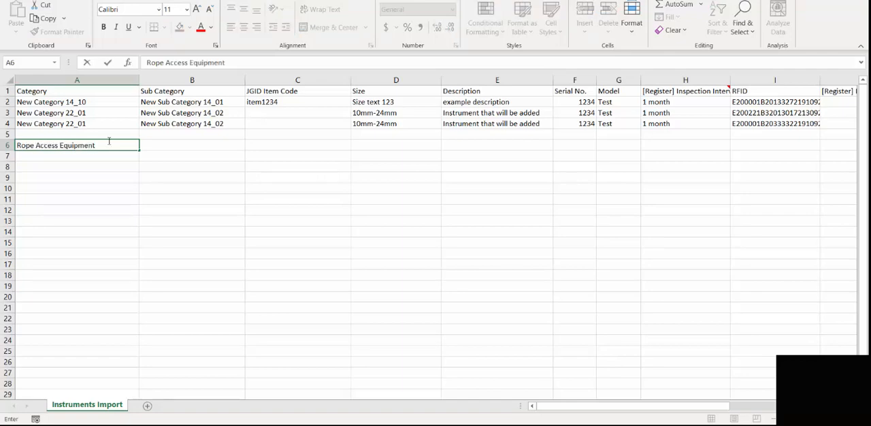
pyautogui.write('Ropes')
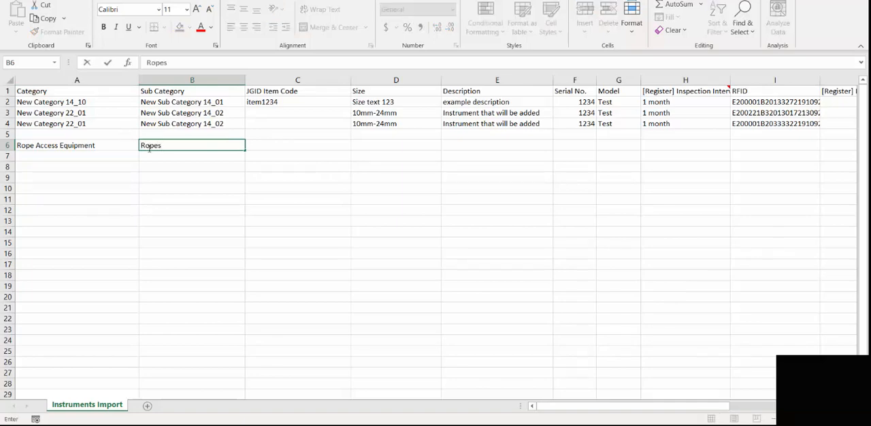
pyautogui.write('- Static')
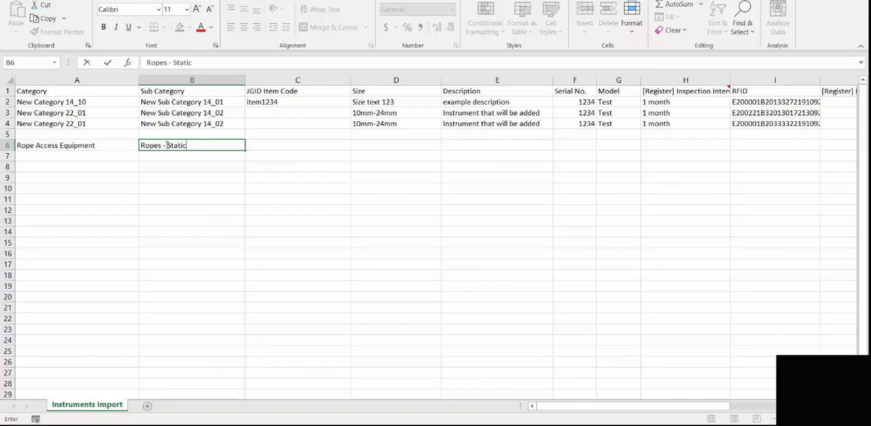
pyautogui.click(298, 145)
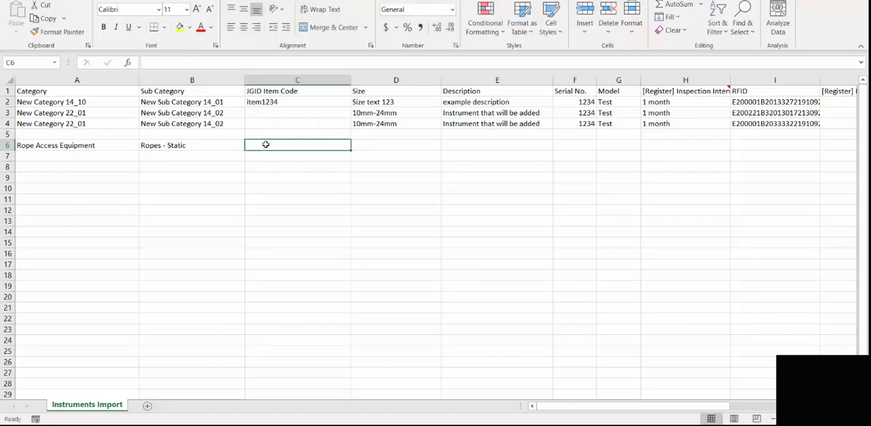
# Delete the JGID Item Code column
pyautogui.click(298, 80)
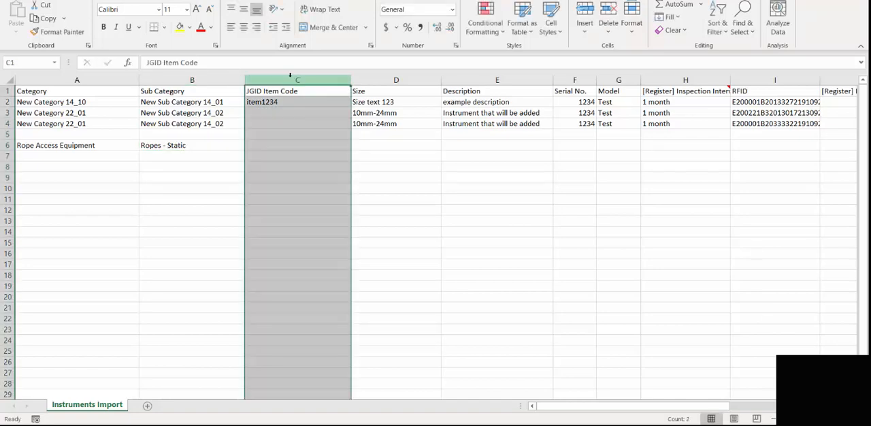
pyautogui.rightClick(297, 80)
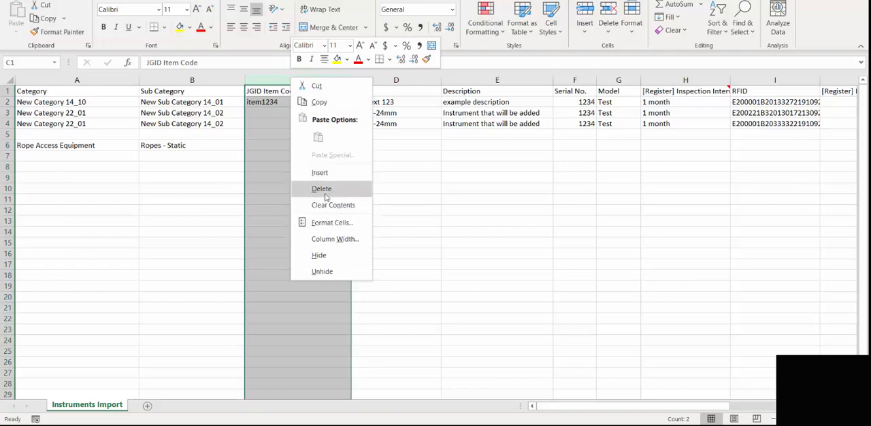
pyautogui.click(321, 188)
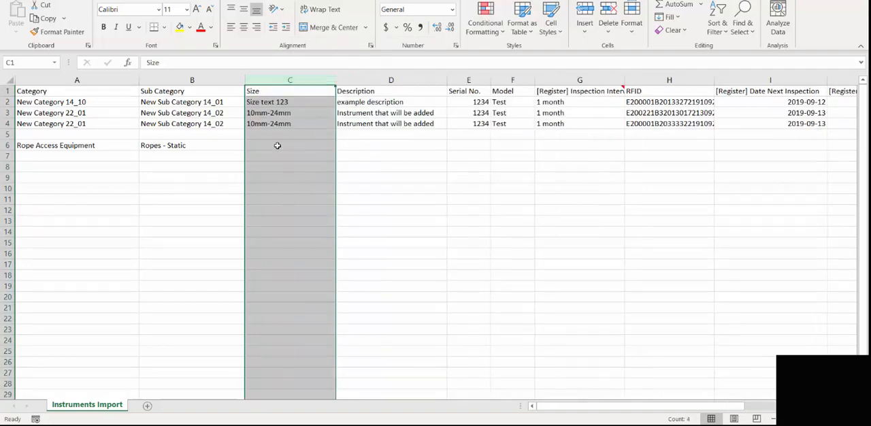
# Fill row 6 with 200m, HTP Super Static Rope, RP1, HTP and 6 month
pyautogui.write('200m')
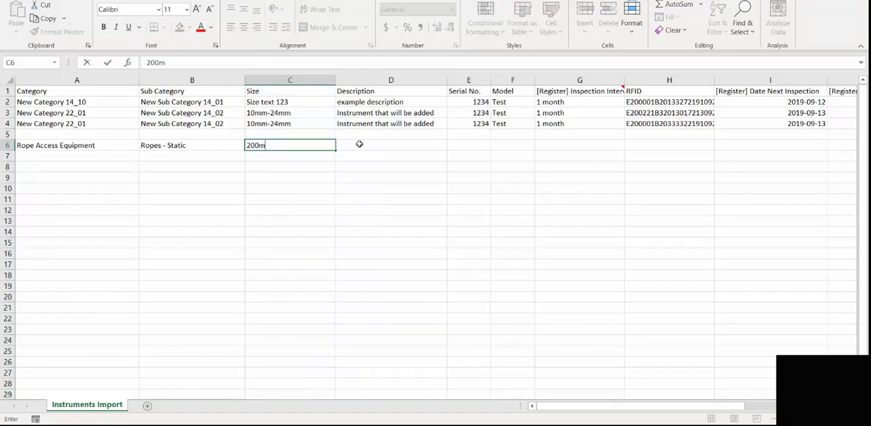
pyautogui.write('HTP')
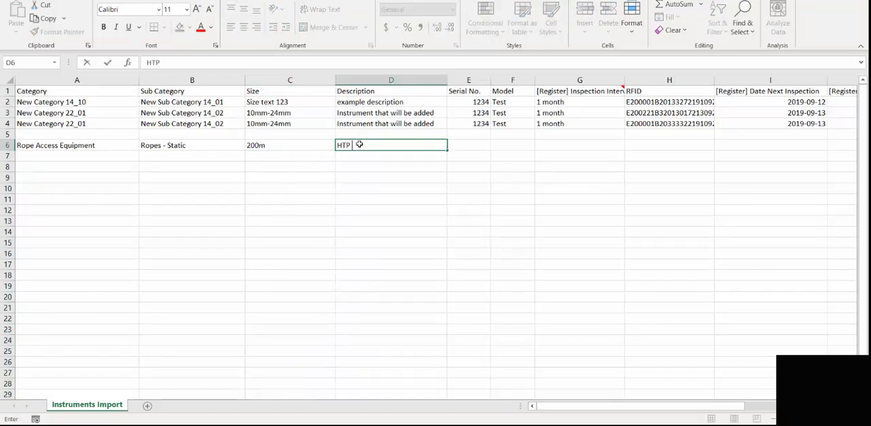
pyautogui.write('Super St')
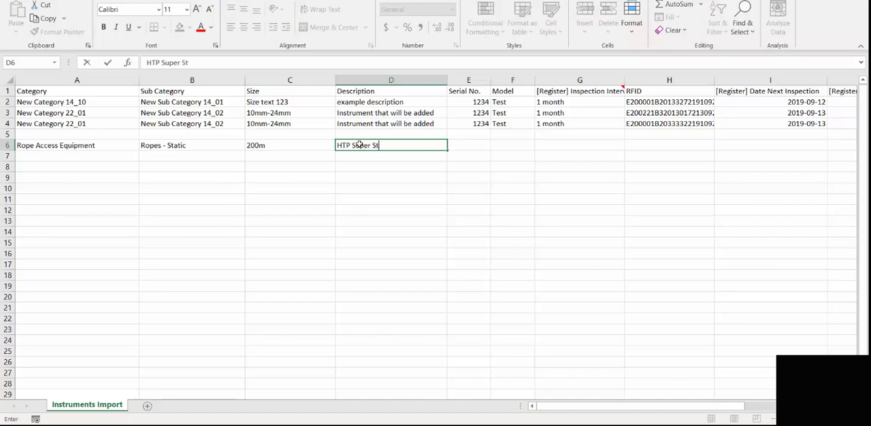
pyautogui.write('atic Ro')
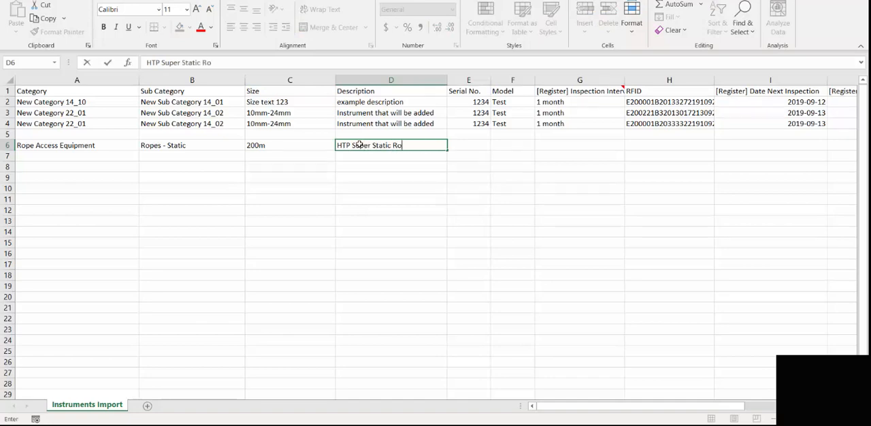
pyautogui.write('pe')
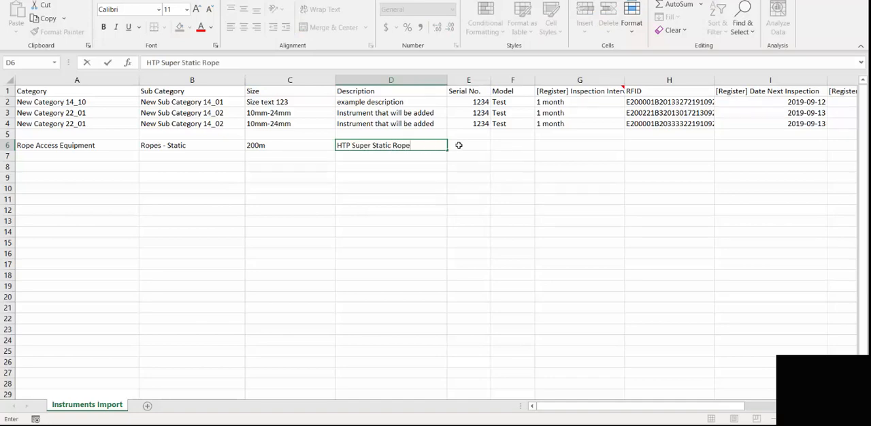
pyautogui.click(468, 145)
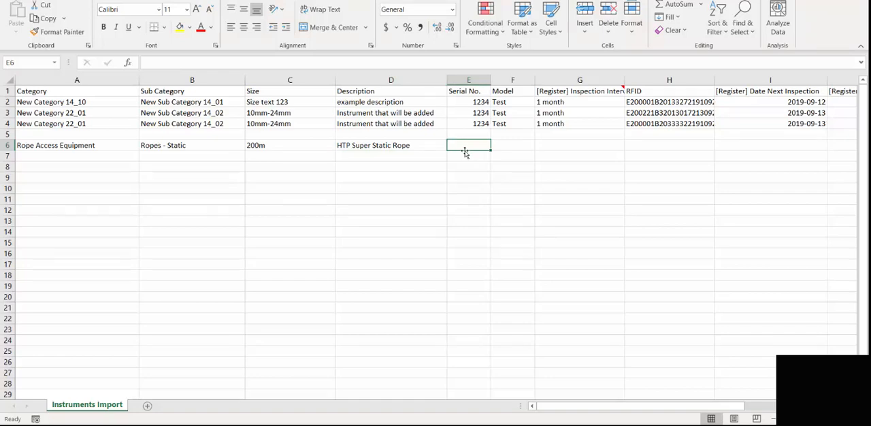
pyautogui.write('RPO')
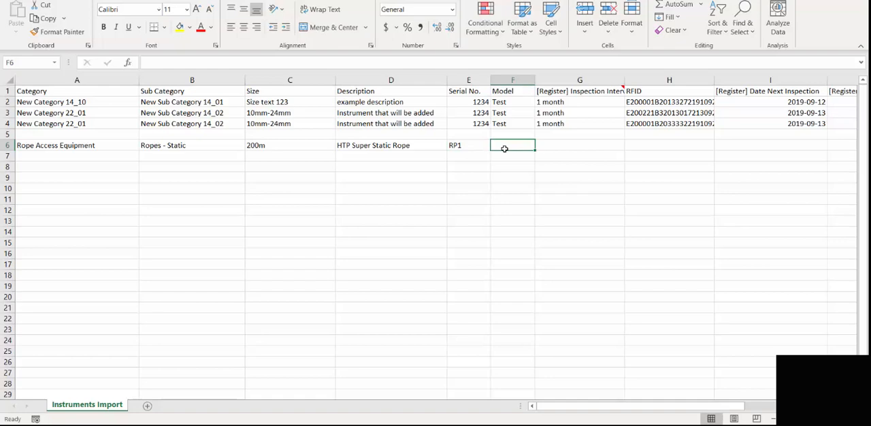
pyautogui.write('HTP')
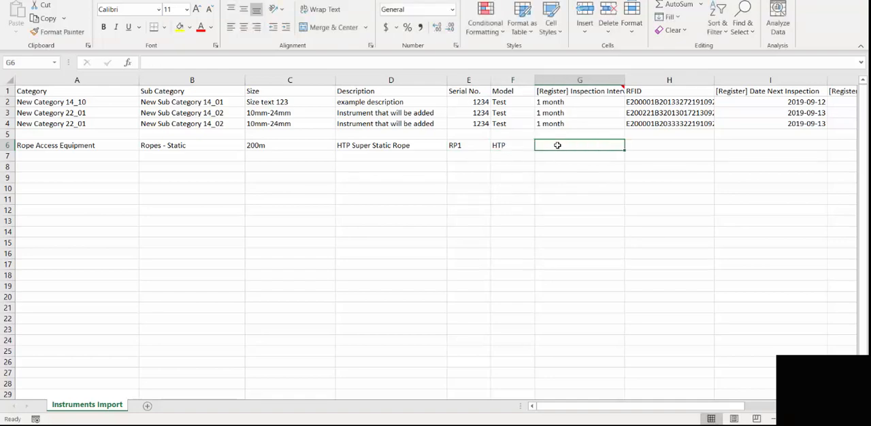
pyautogui.write('6 month')
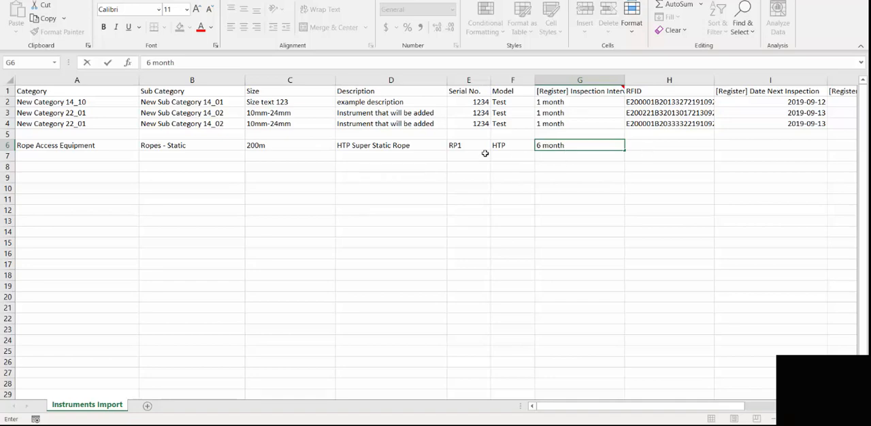
pyautogui.click(390, 145)
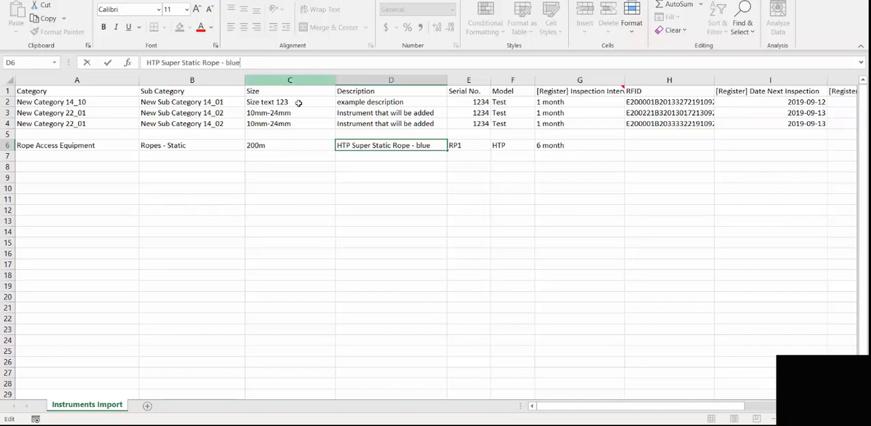
# Fill the rope row down to row 16, changing some sizes to 100m and 50m
pyautogui.click(290, 167)
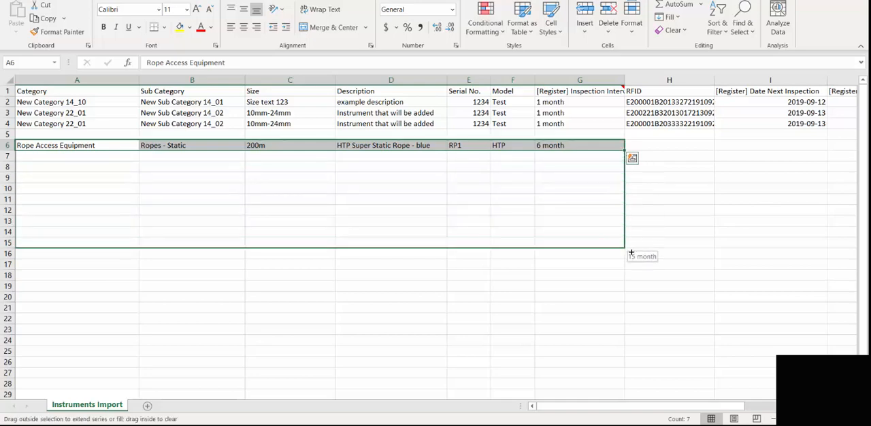
pyautogui.moveTo(624, 248); pyautogui.dragTo(629, 259)
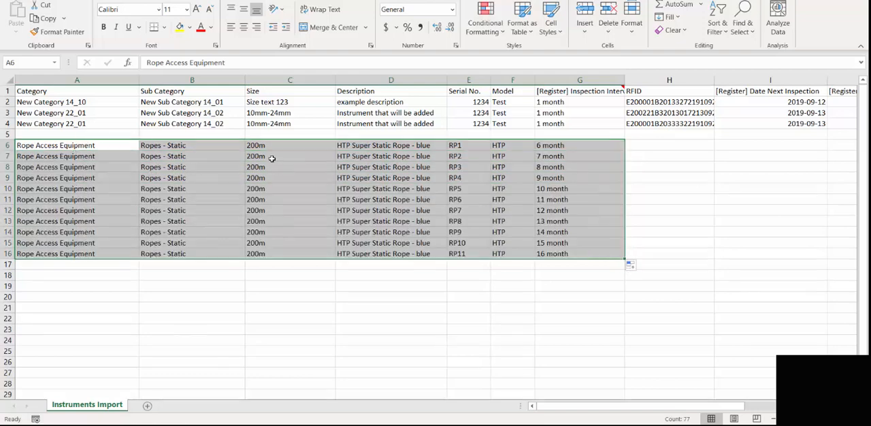
pyautogui.click(290, 189)
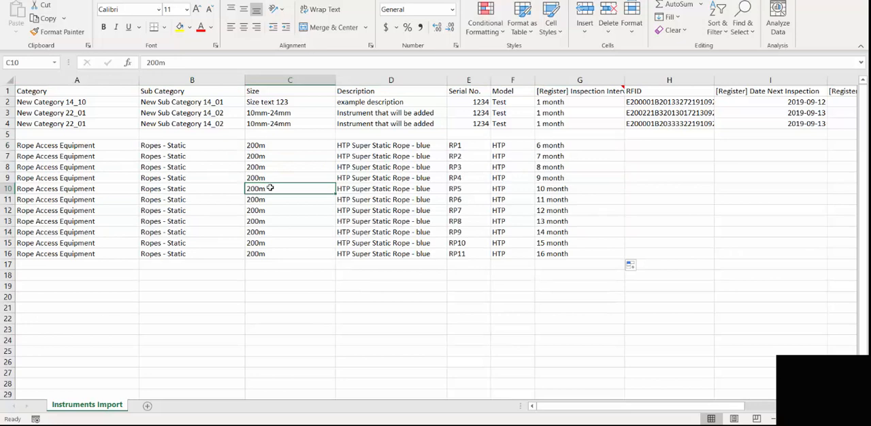
pyautogui.write('100m')
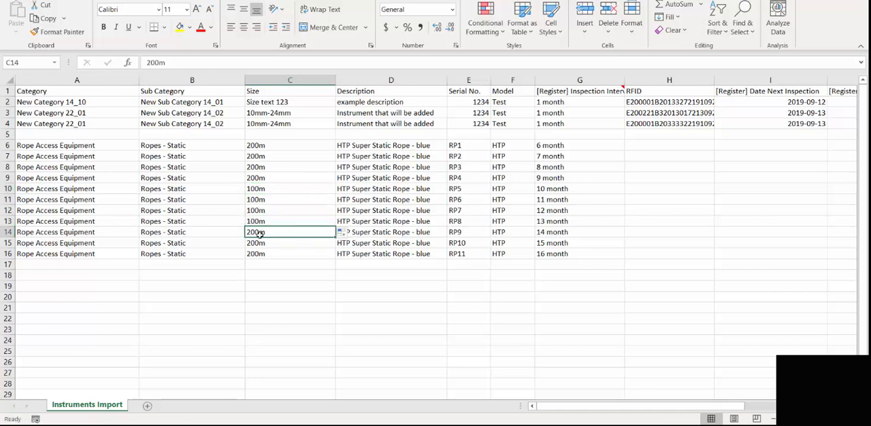
pyautogui.write('50')
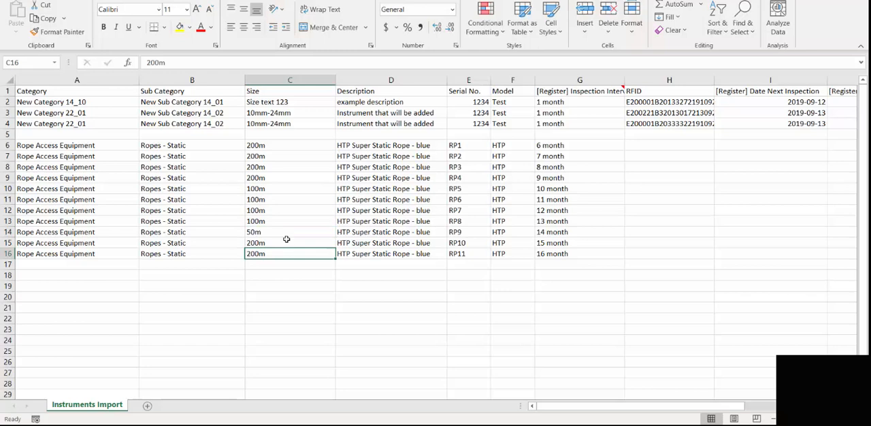
pyautogui.click(289, 232)
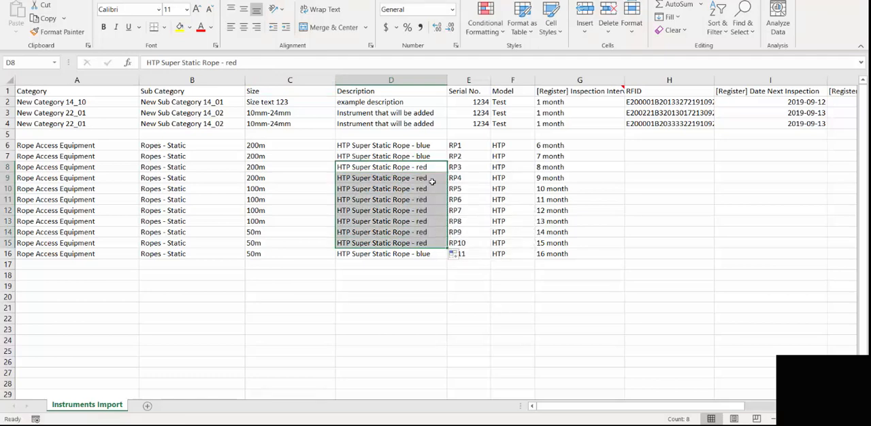
pyautogui.moveTo(390, 176)
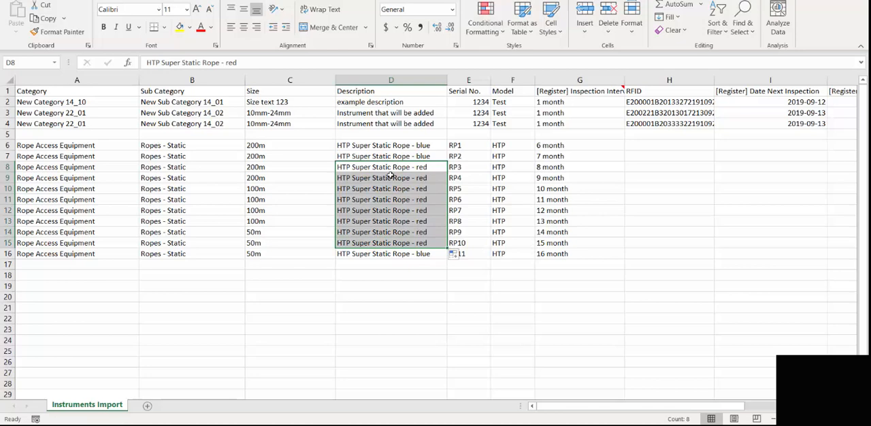
pyautogui.moveTo(369, 248)
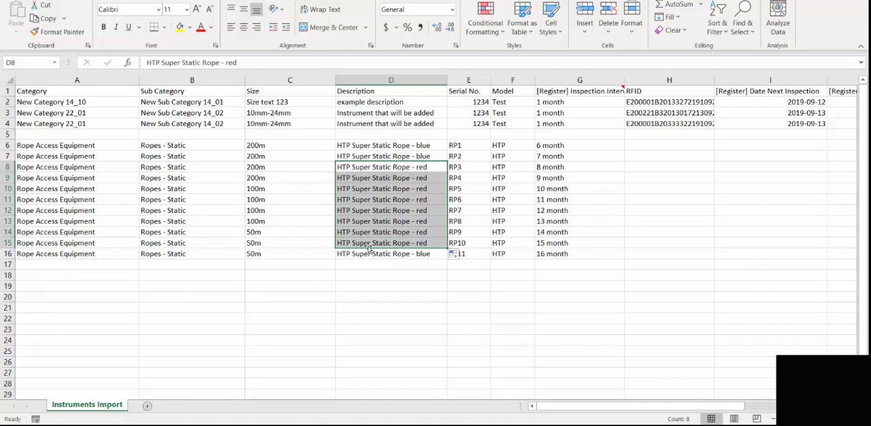
pyautogui.click(391, 275)
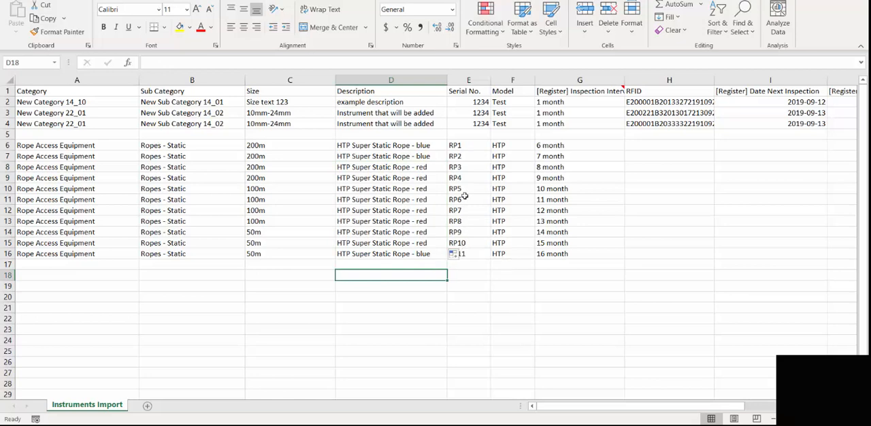
pyautogui.click(290, 285)
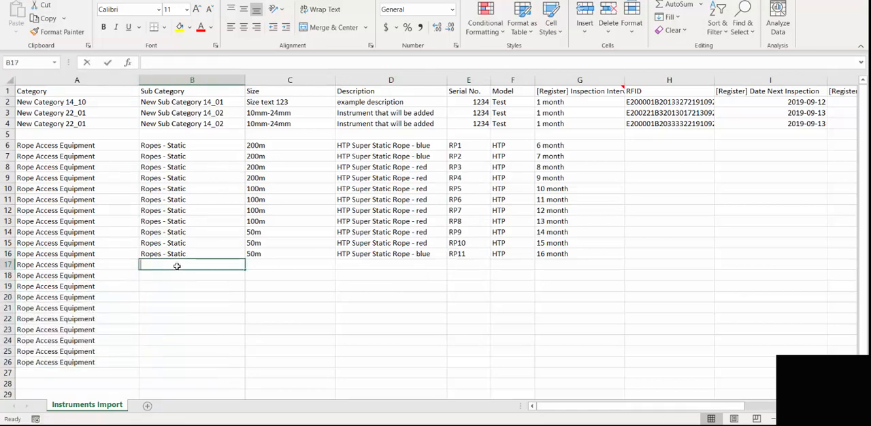
# Enter Karabiners - Screw Gate, Large and Kong Steel Karabiner Screw Gate across row 17
pyautogui.write('Karabiners')
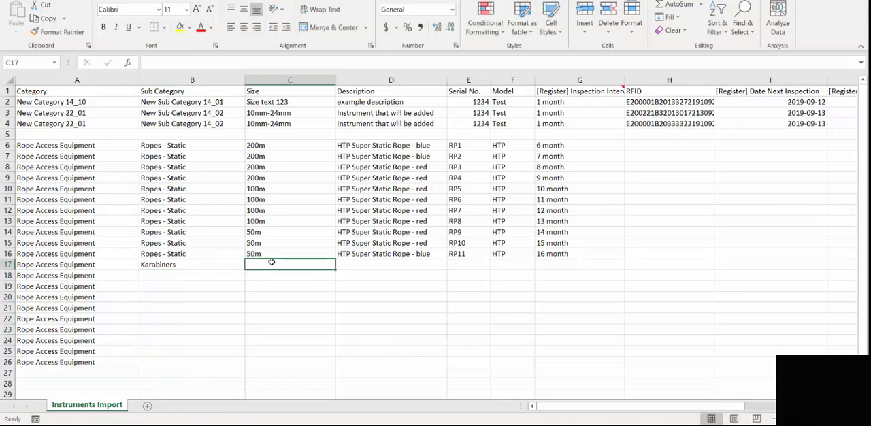
pyautogui.write('Large')
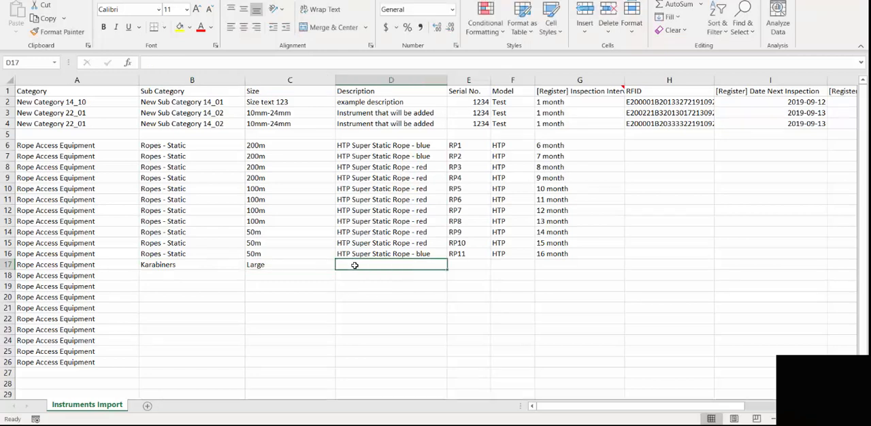
pyautogui.write('Kong Steel')
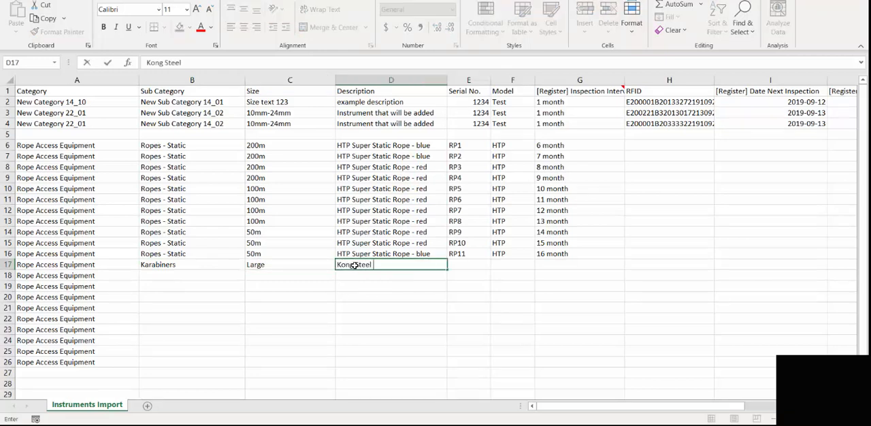
pyautogui.write('Karabiner Screw Gate')
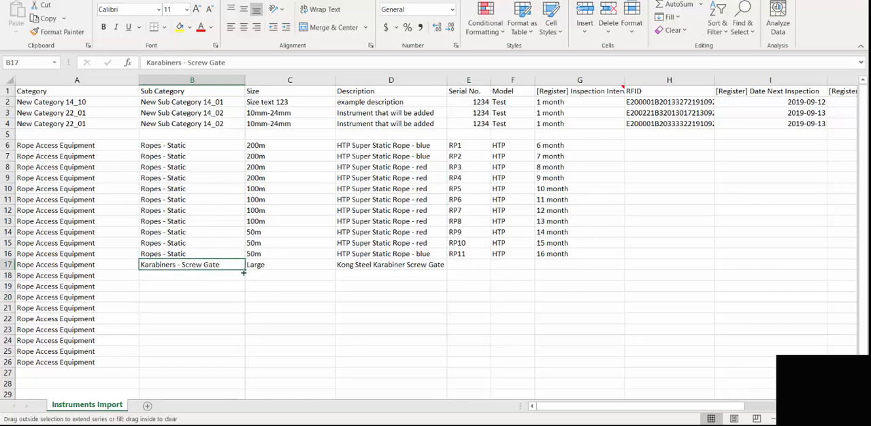
# Set B23:B26 to Karabiners - Autolock and copy D17's Kong description to D22
pyautogui.moveTo(243, 272); pyautogui.dragTo(243, 329)
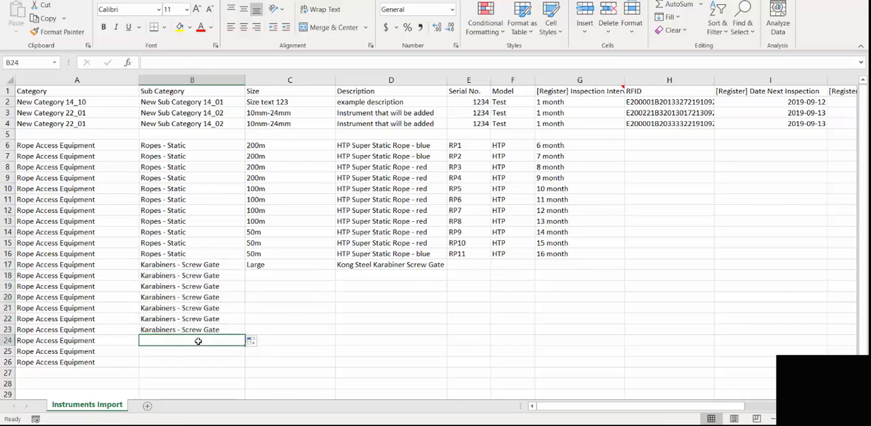
pyautogui.click(191, 329)
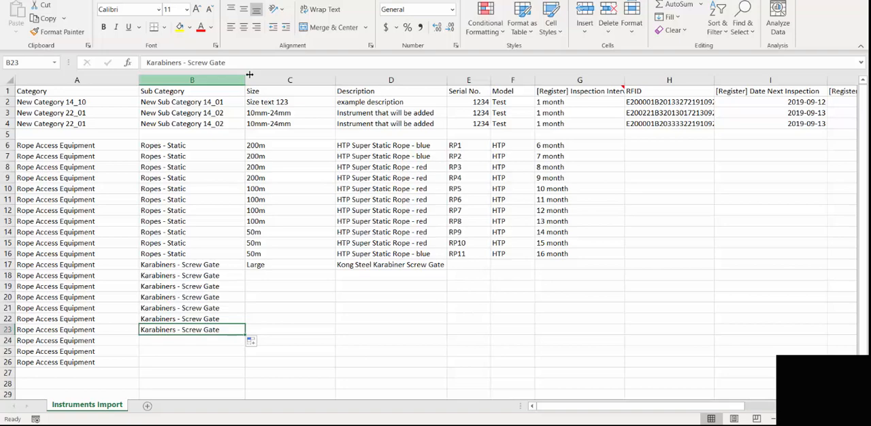
pyautogui.doubleClick(191, 329)
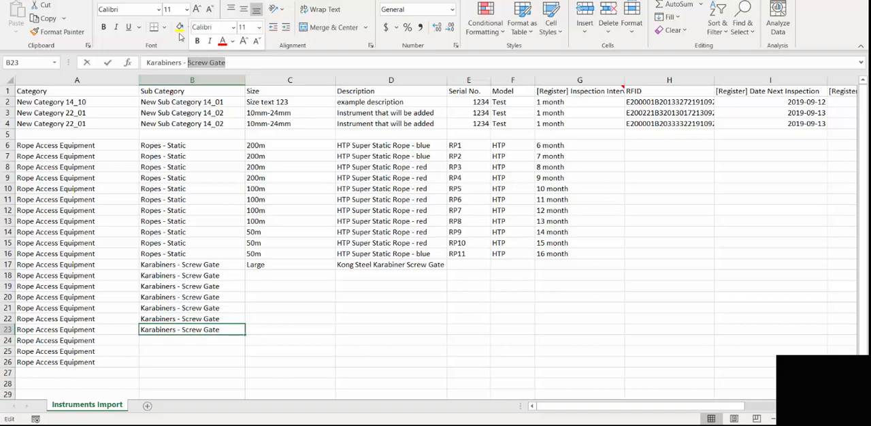
pyautogui.write('Karabiners - Auto')
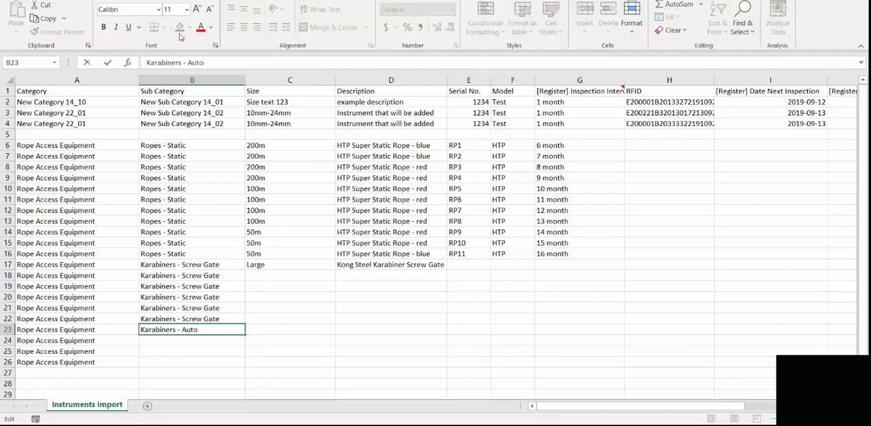
pyautogui.write('lock')
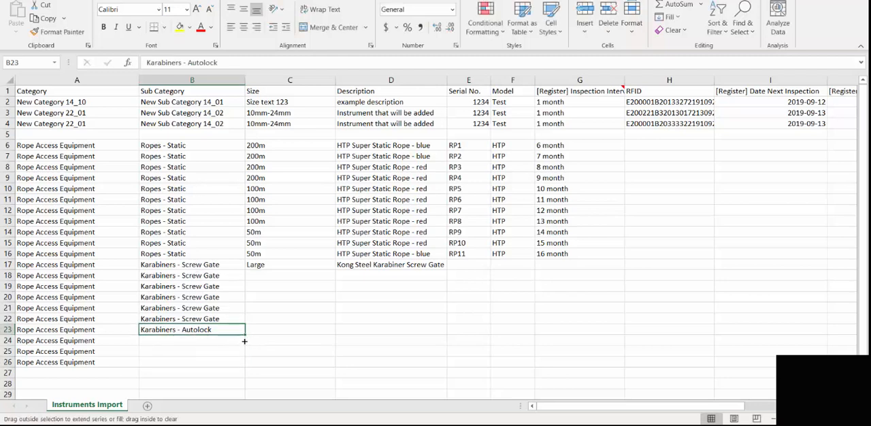
pyautogui.moveTo(244, 334); pyautogui.dragTo(244, 362)
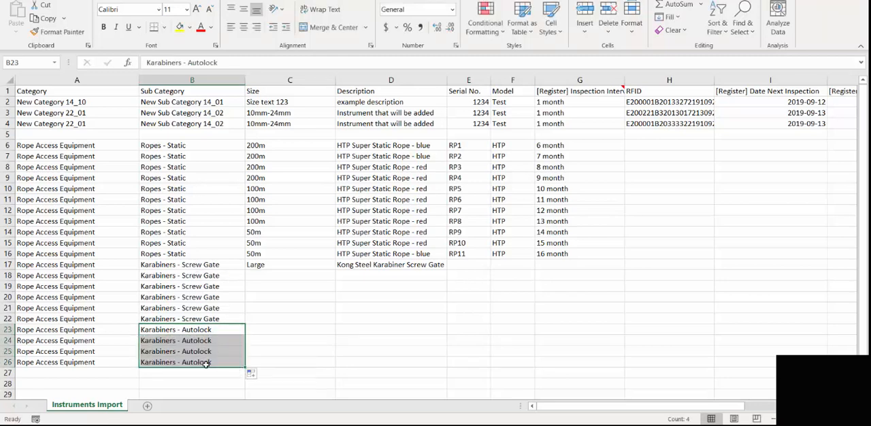
pyautogui.moveTo(391, 264)
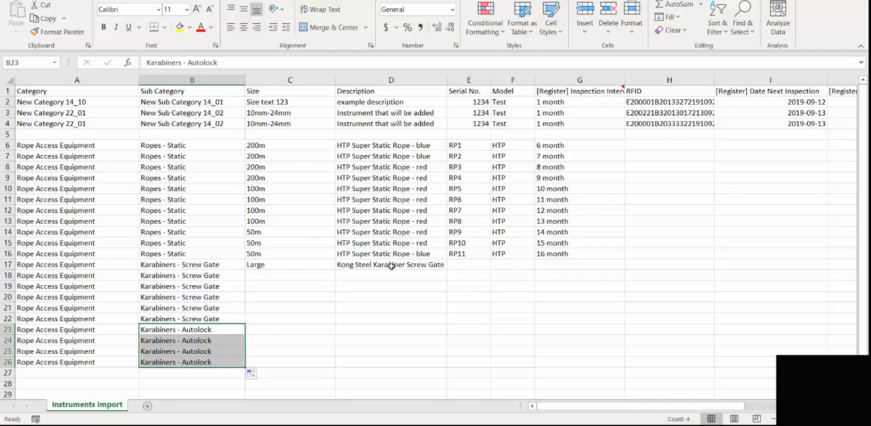
pyautogui.click(391, 264)
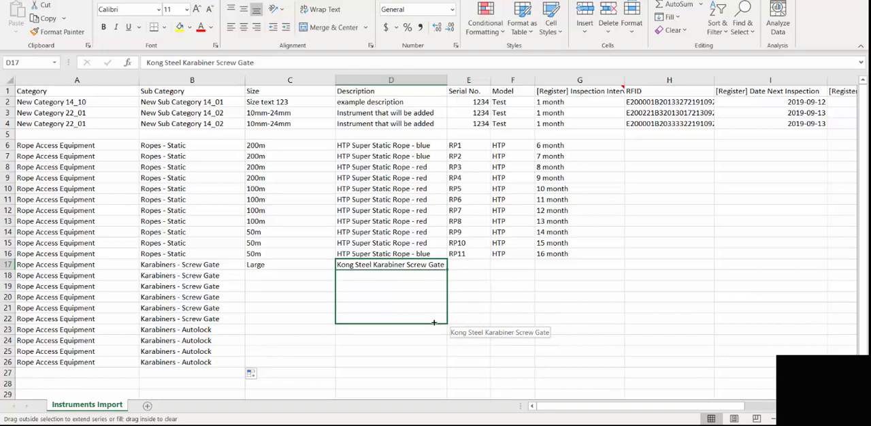
pyautogui.moveTo(446, 269); pyautogui.dragTo(446, 324)
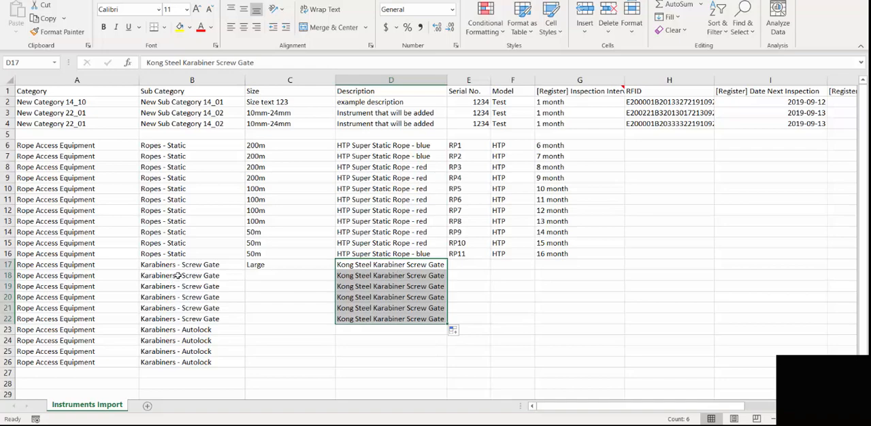
pyautogui.moveTo(473, 283)
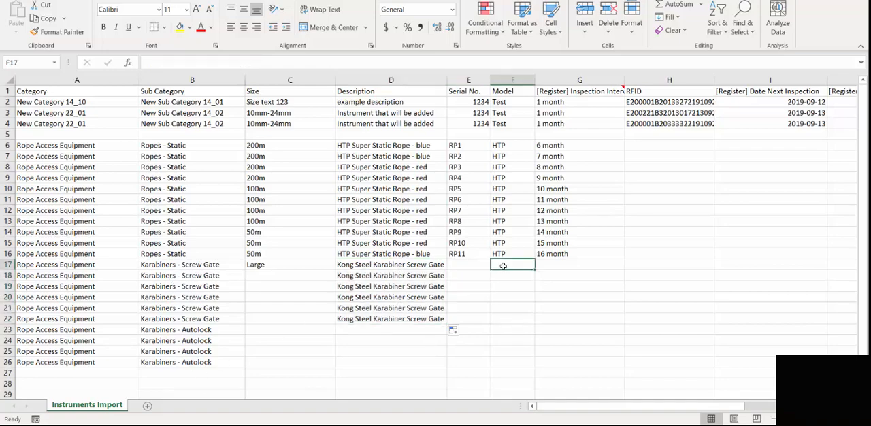
# Enter model Kong in F17 through F22 and fill 6 month down G6:G22
pyautogui.write('Kong')
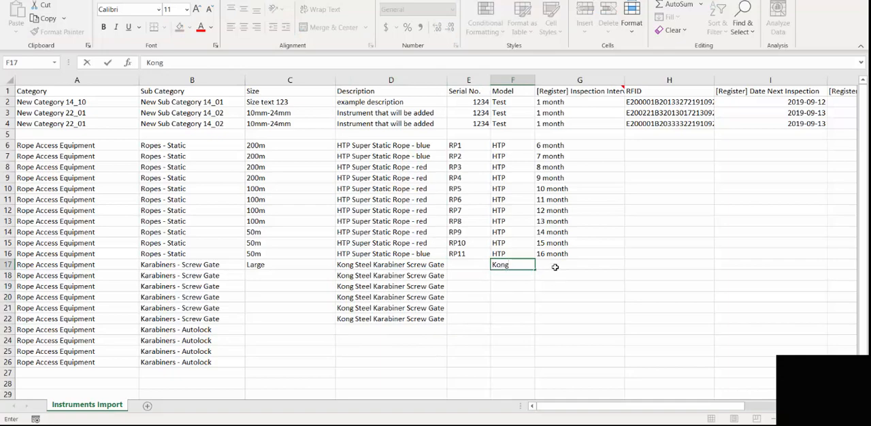
pyautogui.click(580, 145)
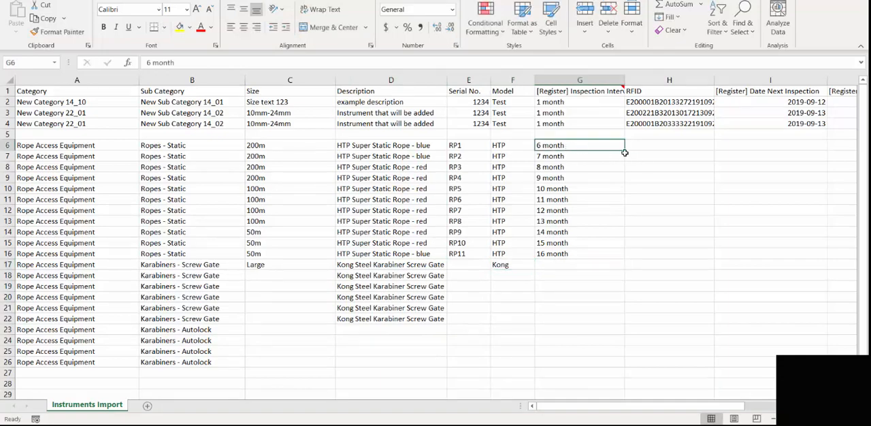
pyautogui.moveTo(579, 145); pyautogui.dragTo(579, 253)
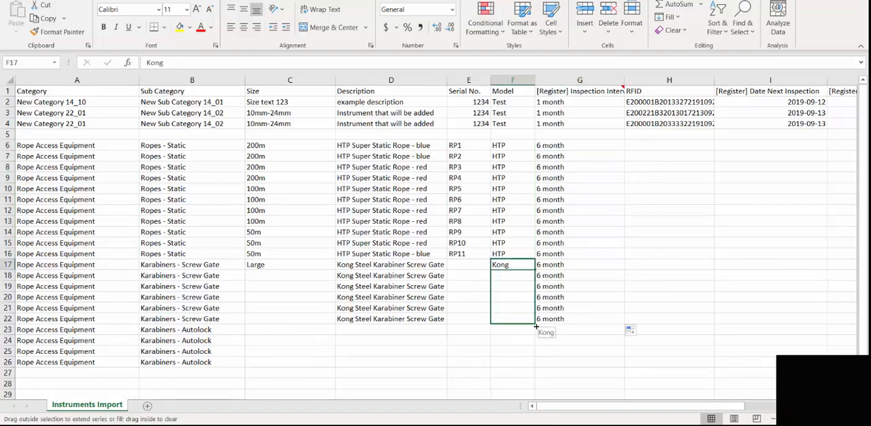
pyautogui.moveTo(512, 264); pyautogui.dragTo(512, 318)
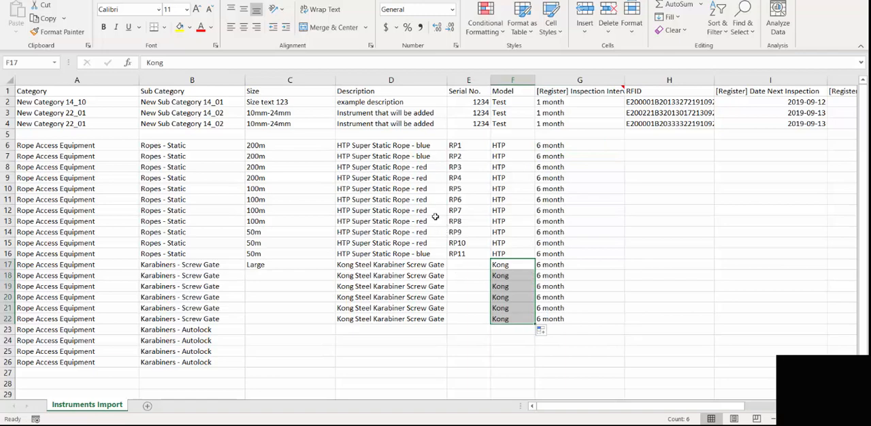
pyautogui.moveTo(220, 135)
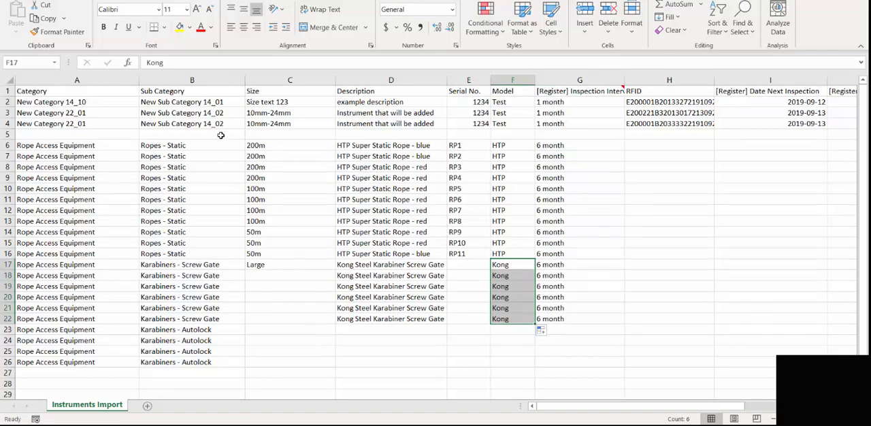
pyautogui.click(463, 319)
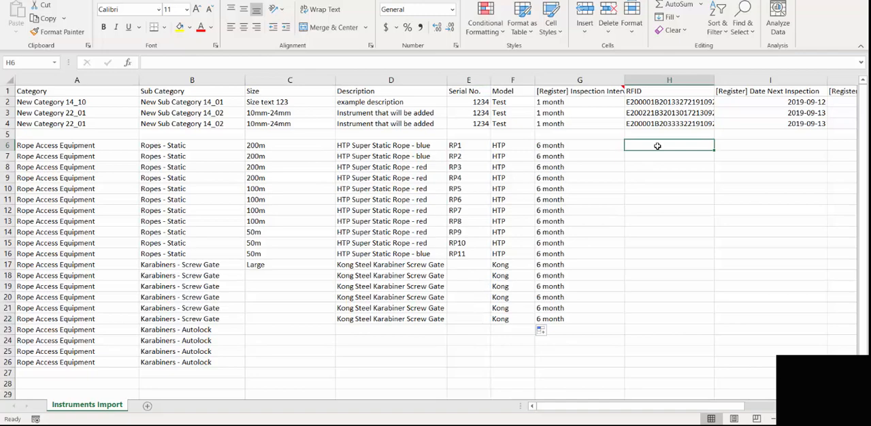
pyautogui.moveTo(665, 149)
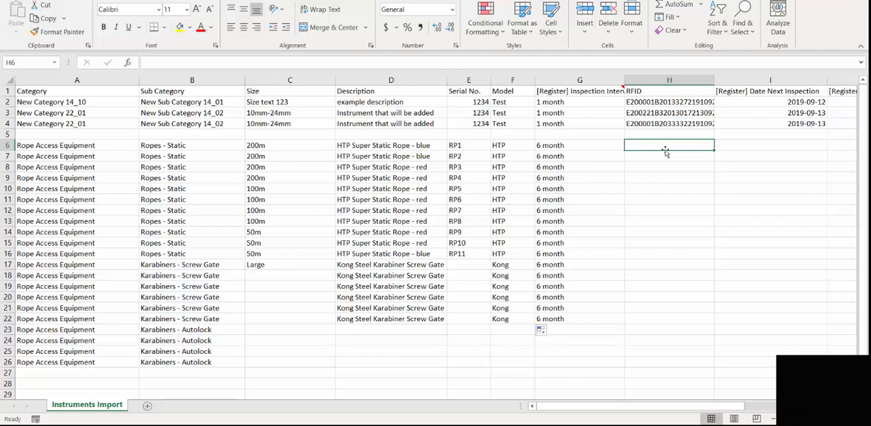
# Scan RFID tags ...E219000C6C4, C6C9, C6C3, C6C1 and C6C5 into the rope rows' RFID cells
pyautogui.write('0000000000000E219000C6C4')
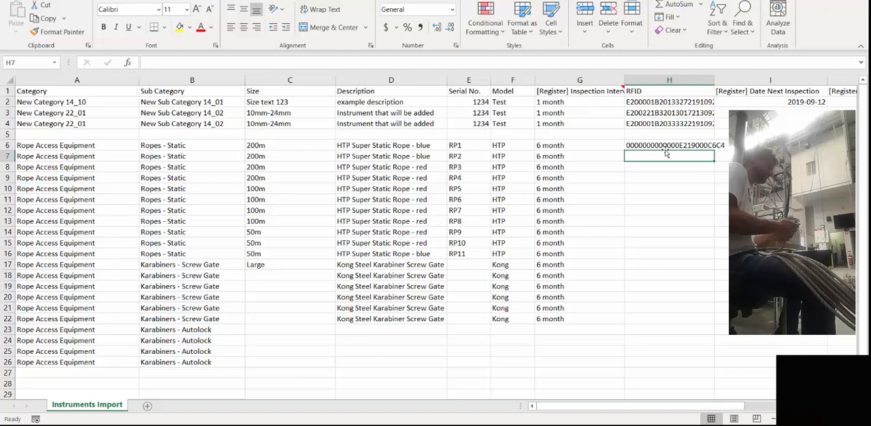
pyautogui.write('0000000000000E219000C6C9')
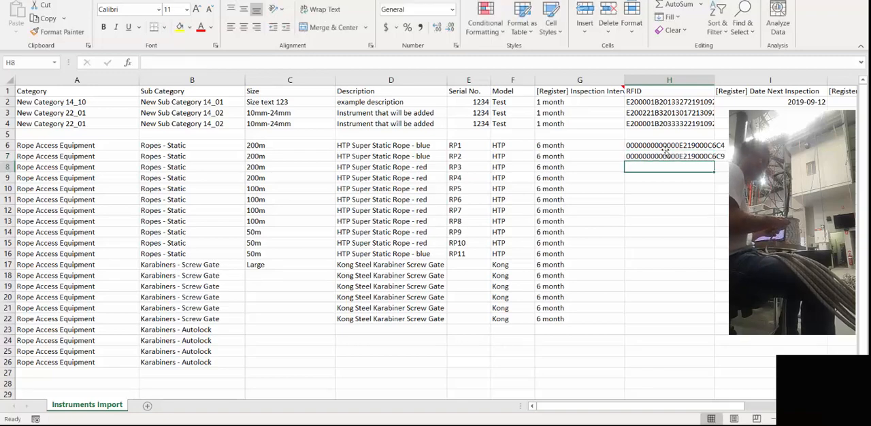
pyautogui.write('0000000000000E219000C6C3')
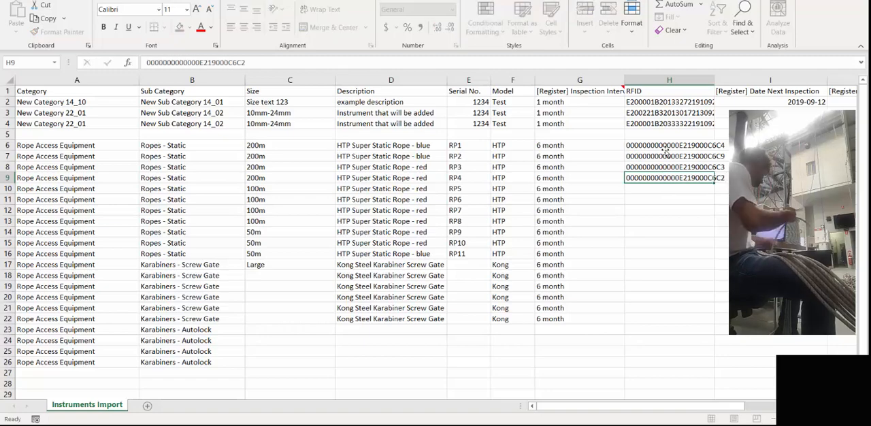
pyautogui.write('0000000000000E219000C6C1')
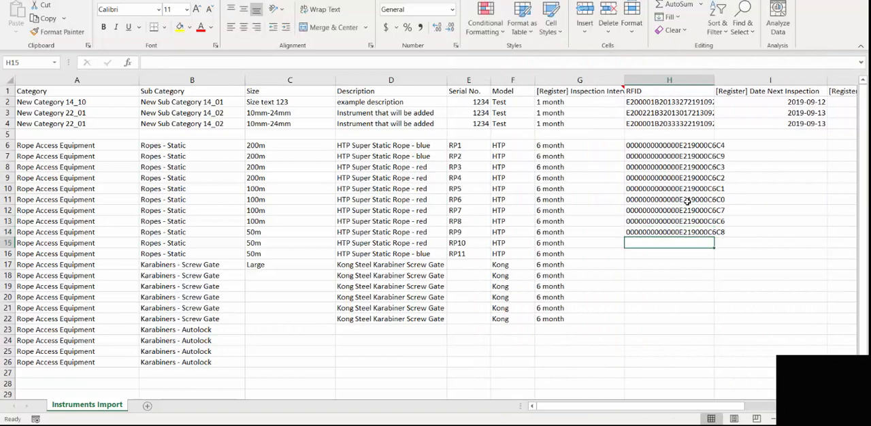
pyautogui.write('0000000000000E219000C6C5')
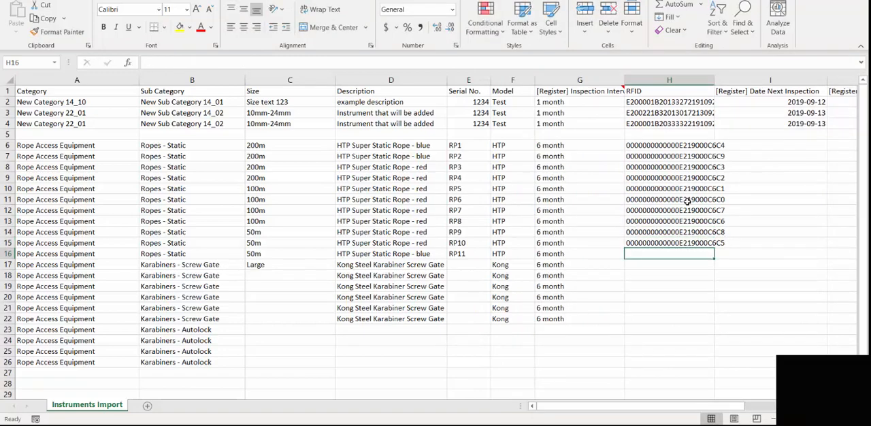
pyautogui.moveTo(478, 286)
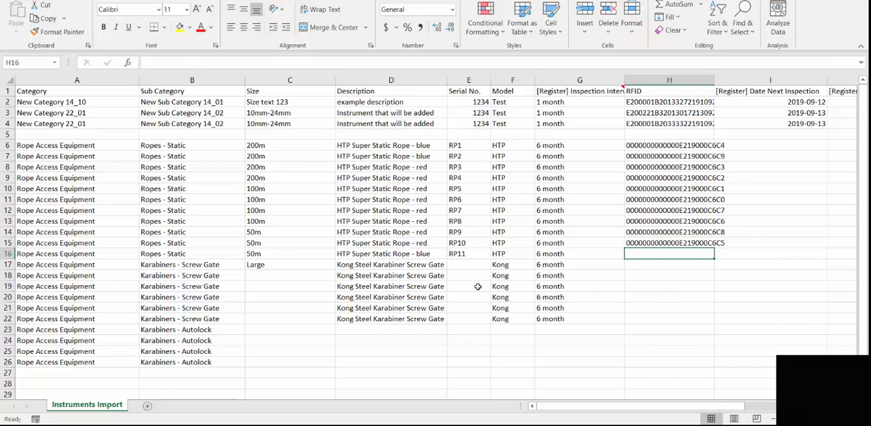
pyautogui.moveTo(229, 264)
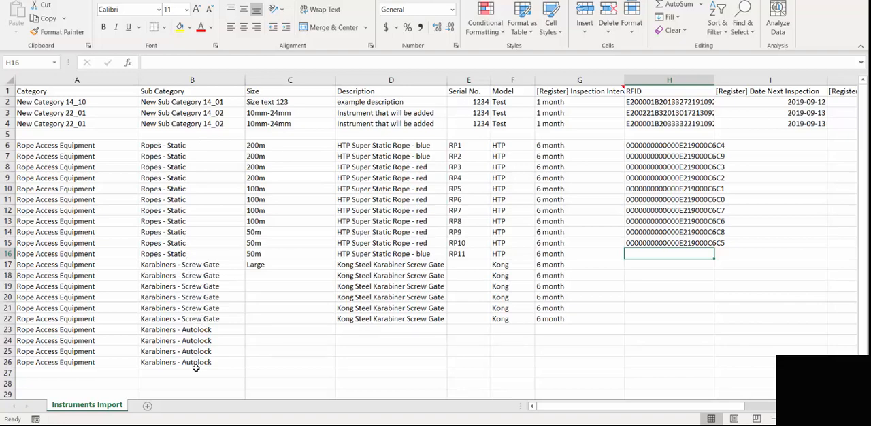
pyautogui.moveTo(652, 220)
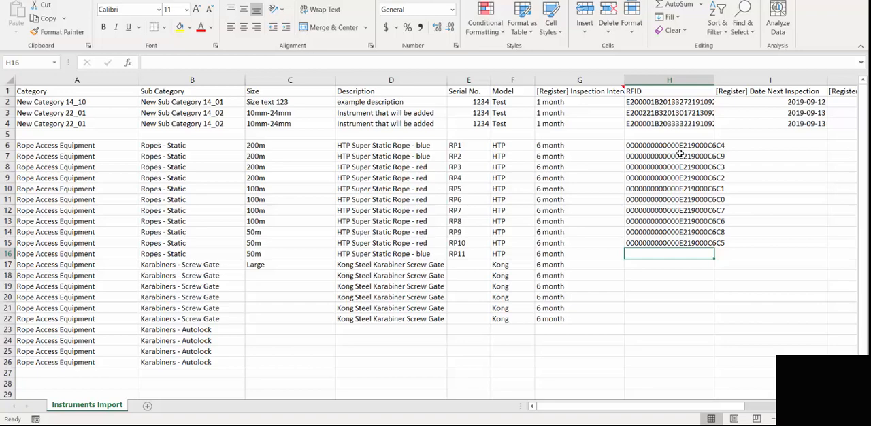
pyautogui.moveTo(680, 194)
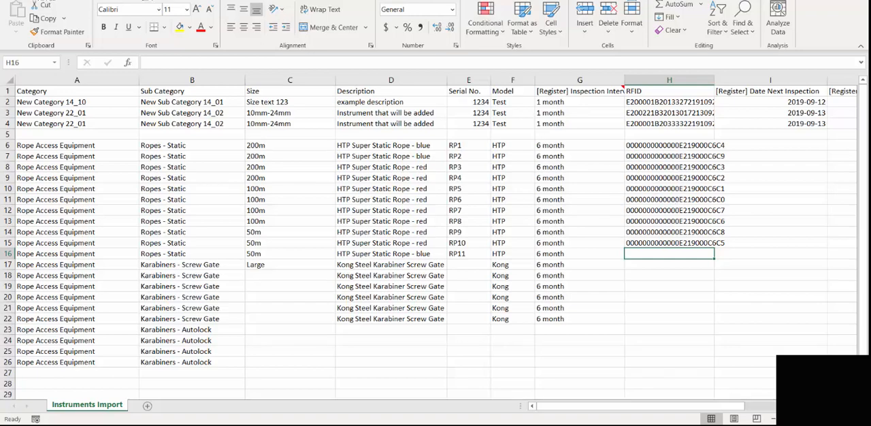
pyautogui.click(11, 7)
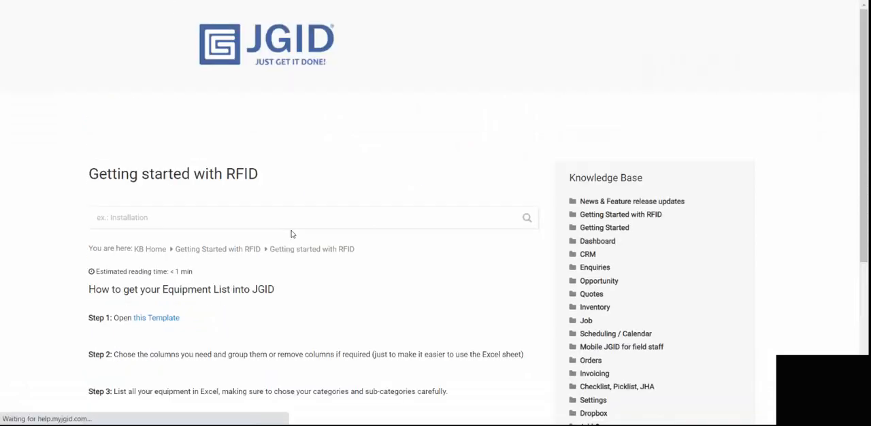
# Scroll the Getting started with RFID article down to the equipment import steps
pyautogui.scroll(-3)
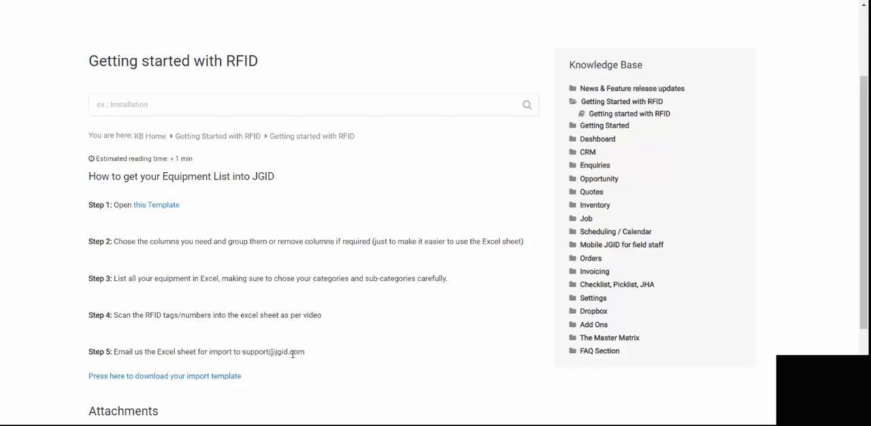
pyautogui.moveTo(285, 360)
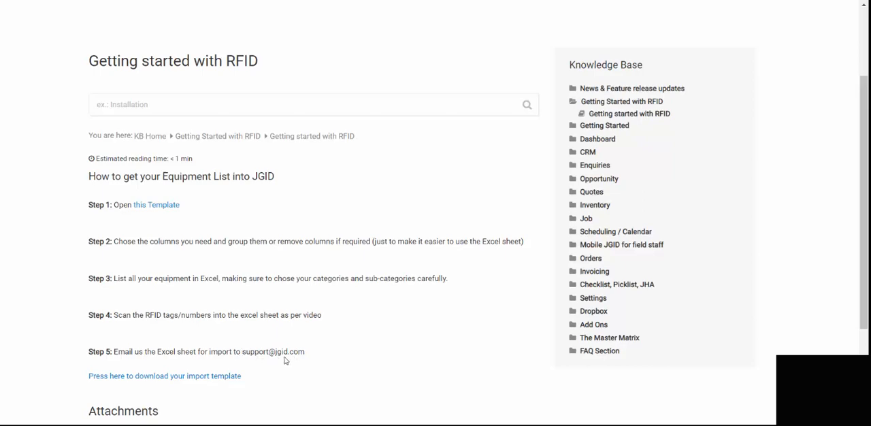